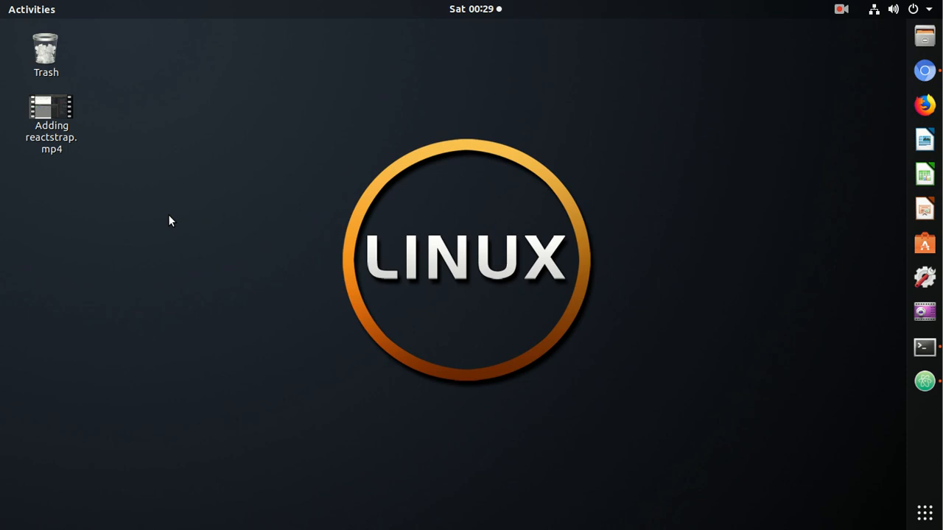
pyautogui.moveTo(230, 245)
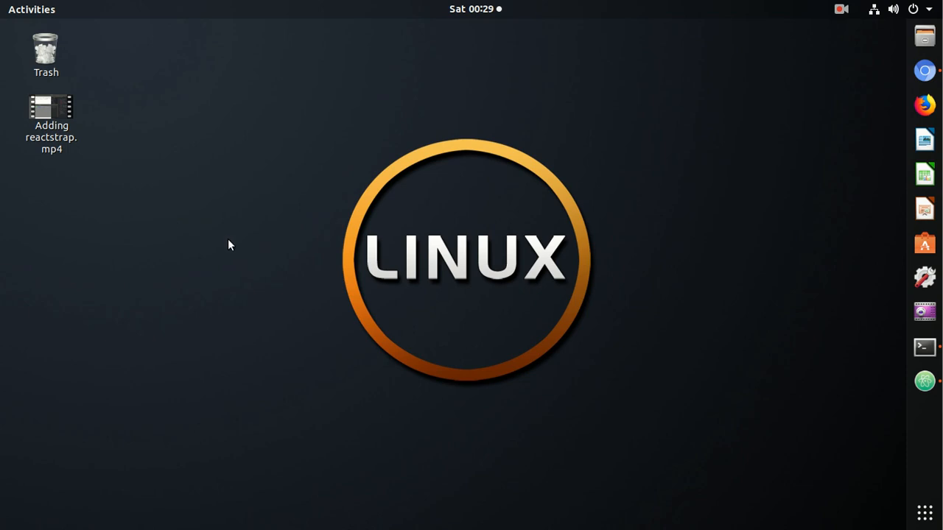
pyautogui.moveTo(548, 305)
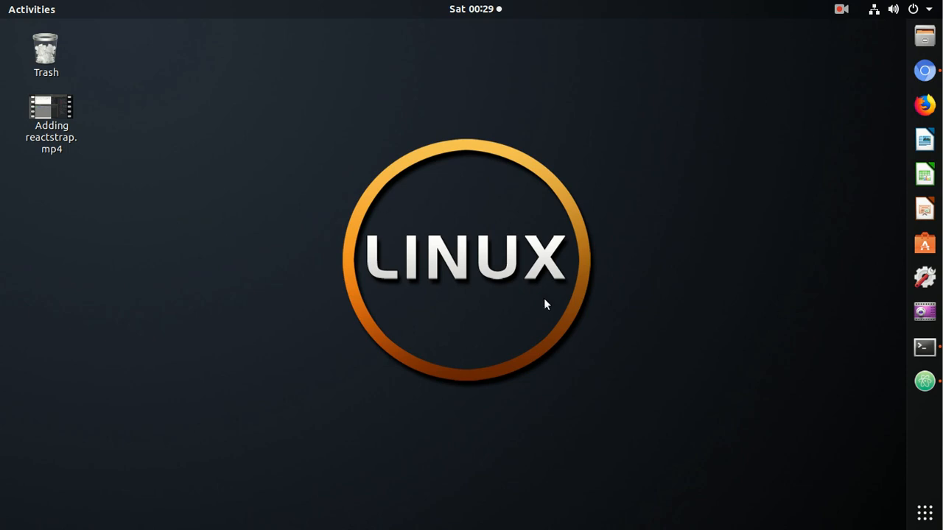
# Bring the Chromium window with the React App at localhost:3000 forward.
pyautogui.click(926, 71)
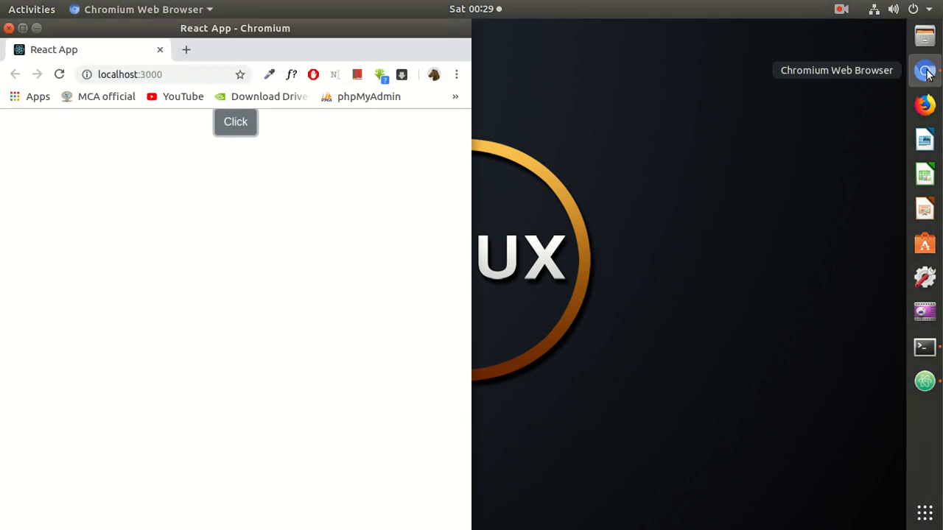
pyautogui.moveTo(925, 513)
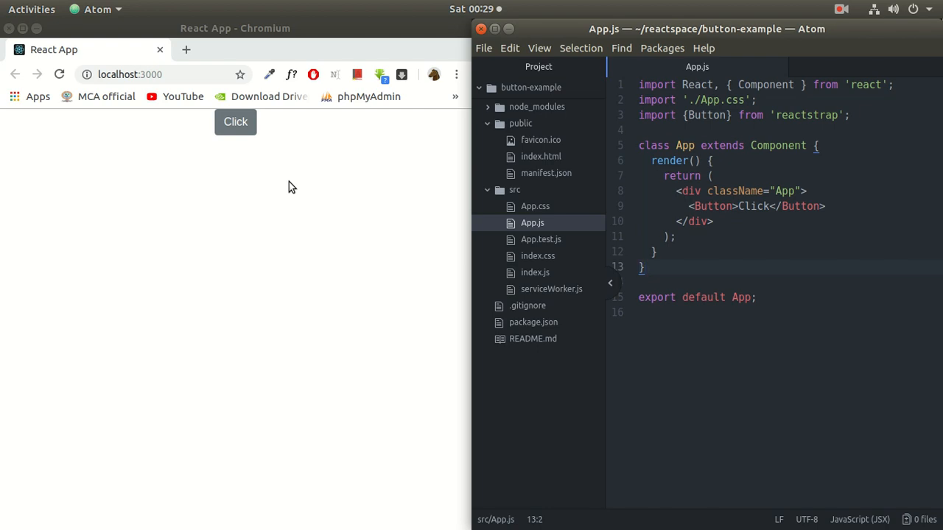
# Switch to Atom with the button-example project's App.js open.
pyautogui.click(235, 122)
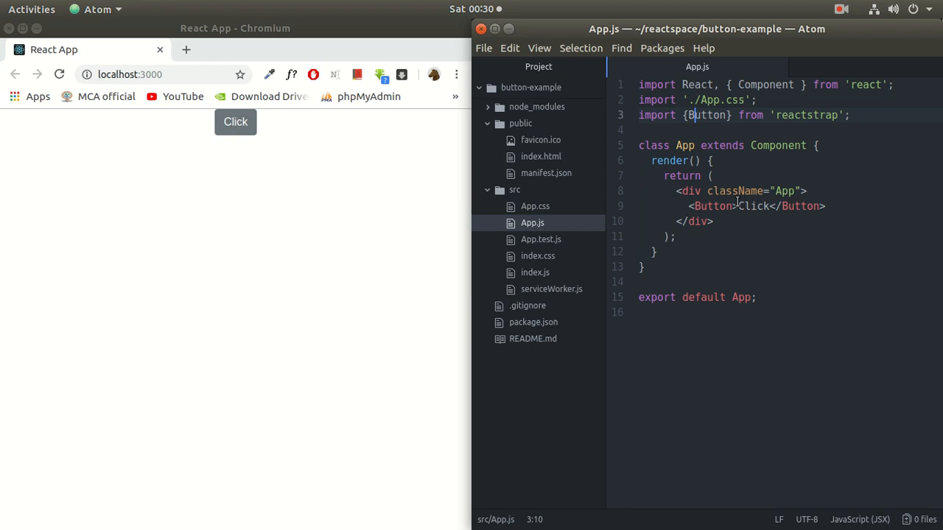
pyautogui.moveTo(238, 139)
pyautogui.write('To')
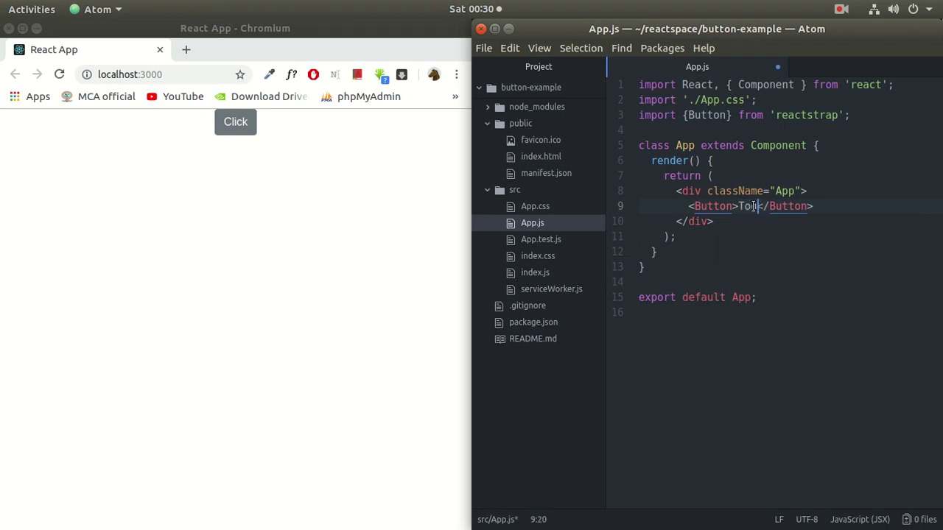
# Finish the button label as Toggle and try the Toggle button in the running app.
pyautogui.write('ggle')
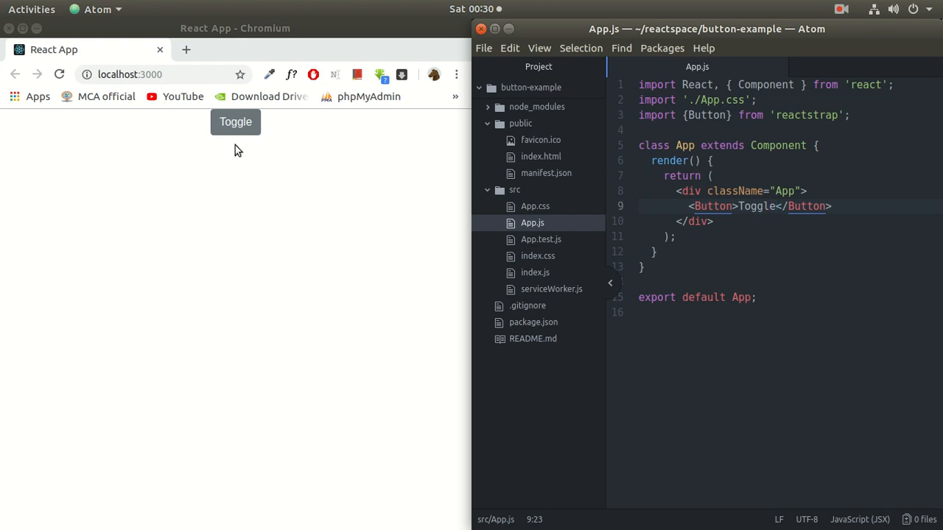
pyautogui.click(235, 121)
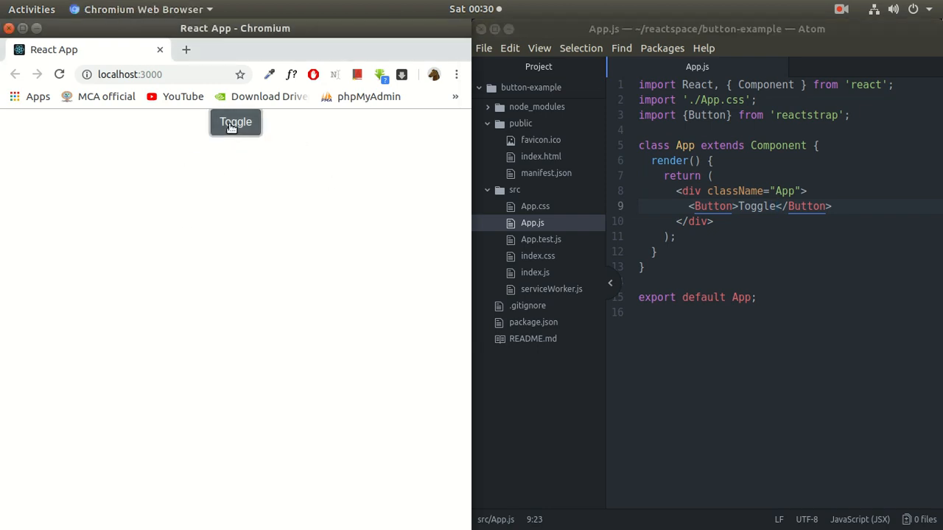
pyautogui.moveTo(236, 127)
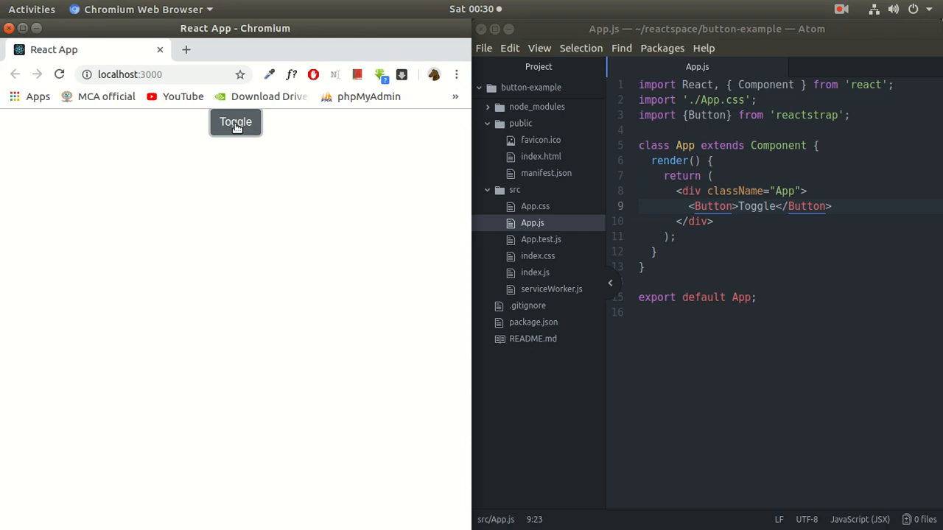
pyautogui.moveTo(420, 176)
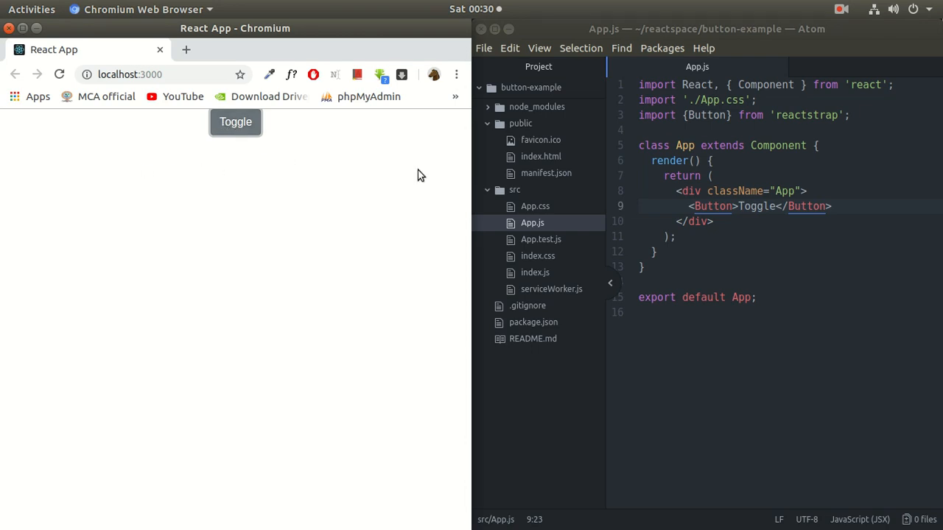
pyautogui.moveTo(350, 186)
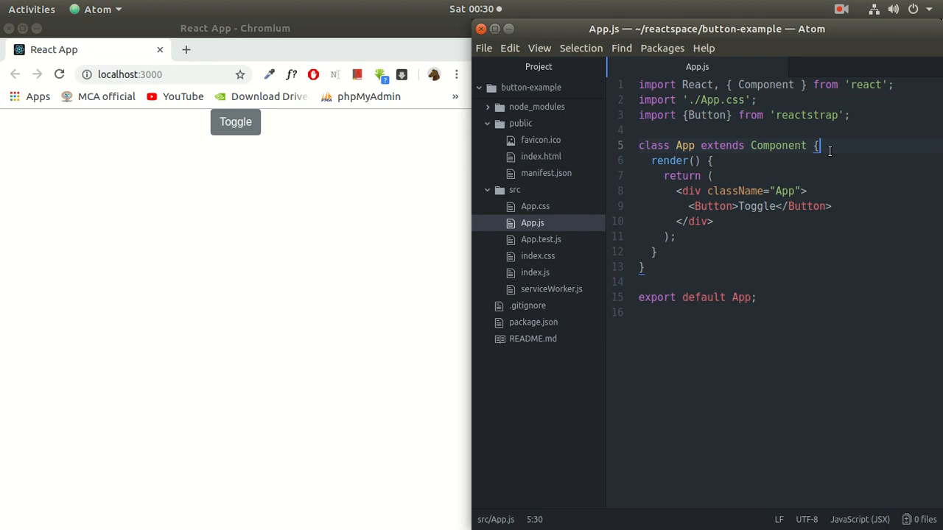
# Add state={ display: false } inside the App class above render.
pyautogui.press('Enter')
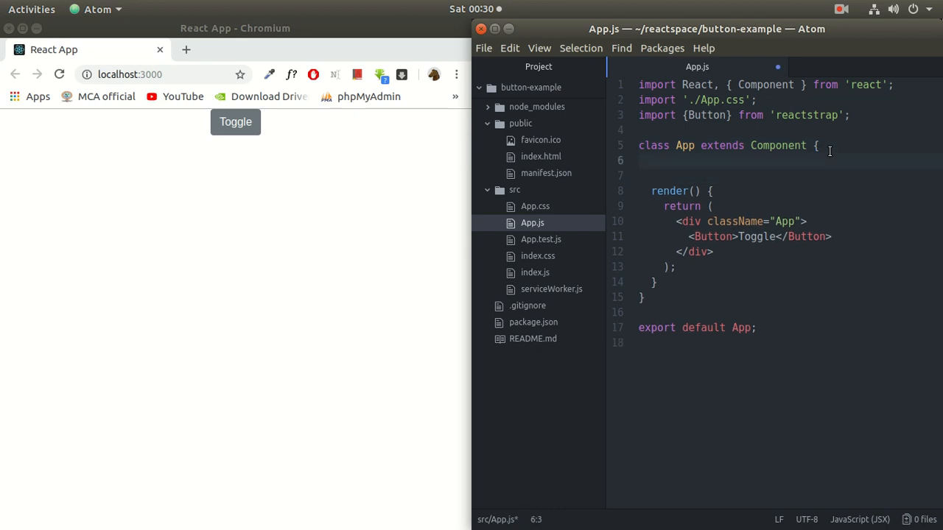
pyautogui.write('state={}')
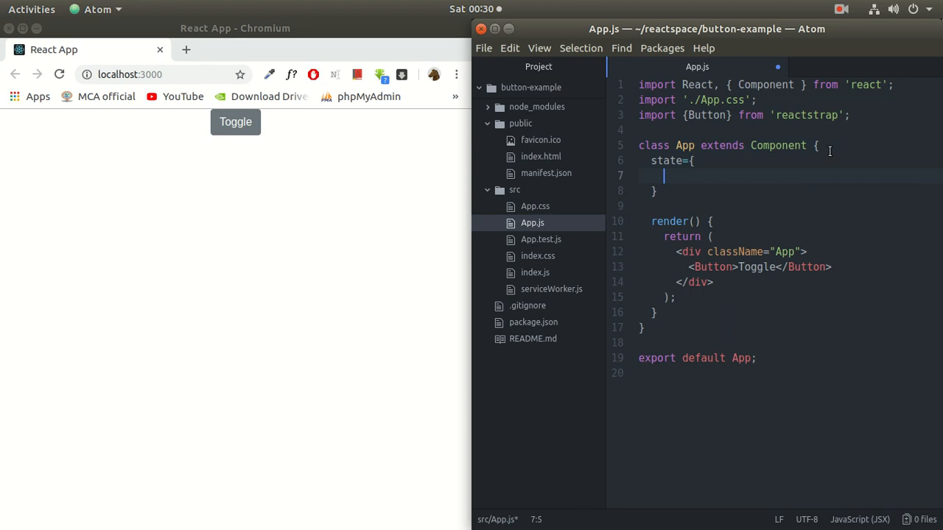
pyautogui.write('disp')
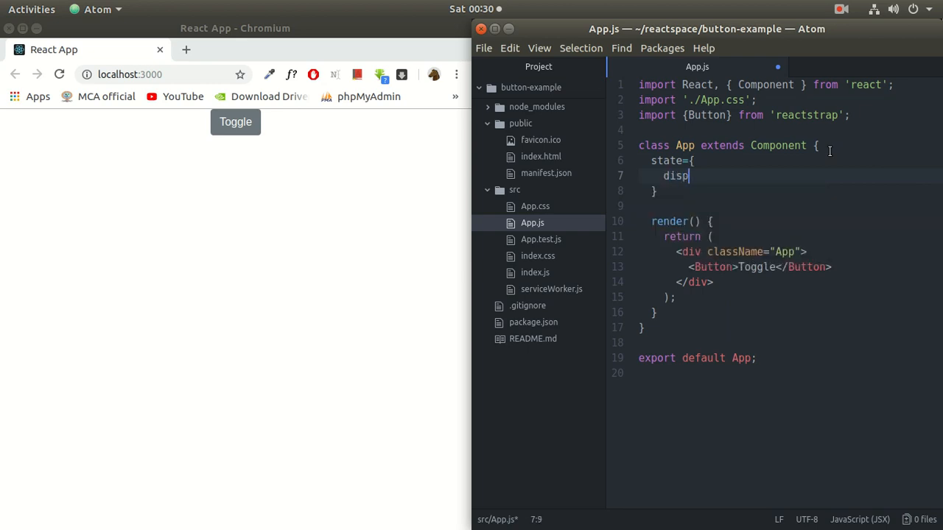
pyautogui.write('lay:')
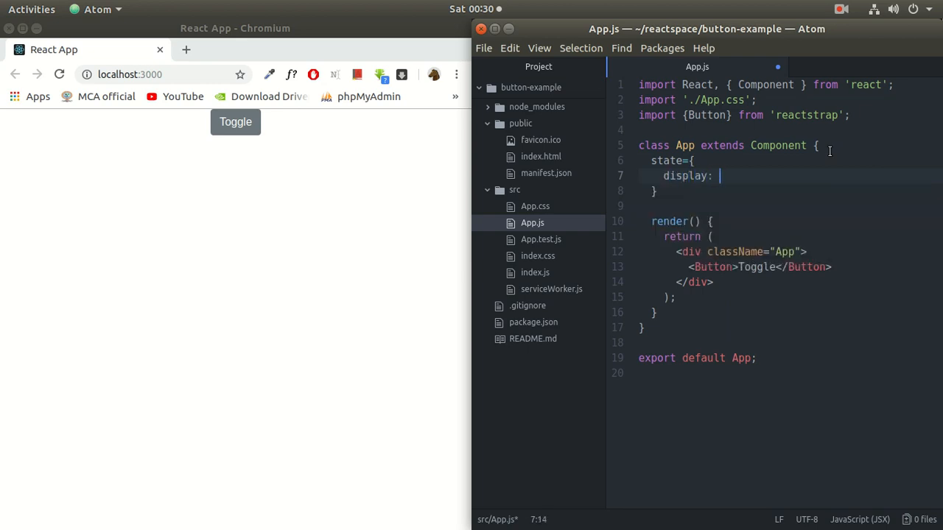
pyautogui.write('false')
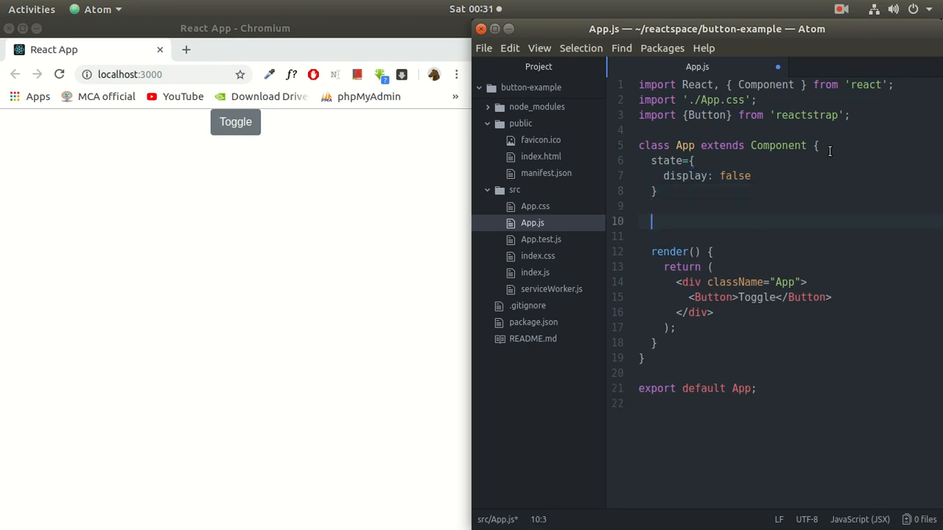
# Declare toggleHandler as an empty arrow function in the App class.
pyautogui.write('toggl')
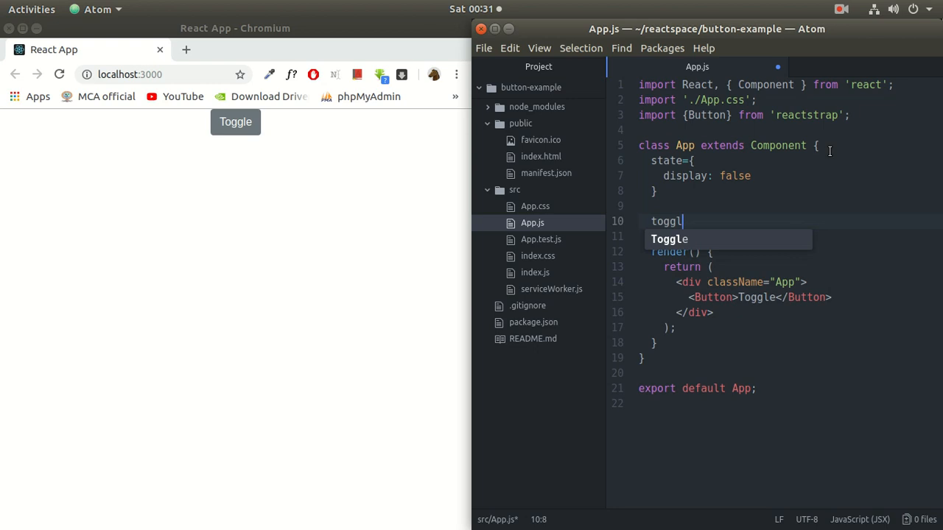
pyautogui.write('eHandel')
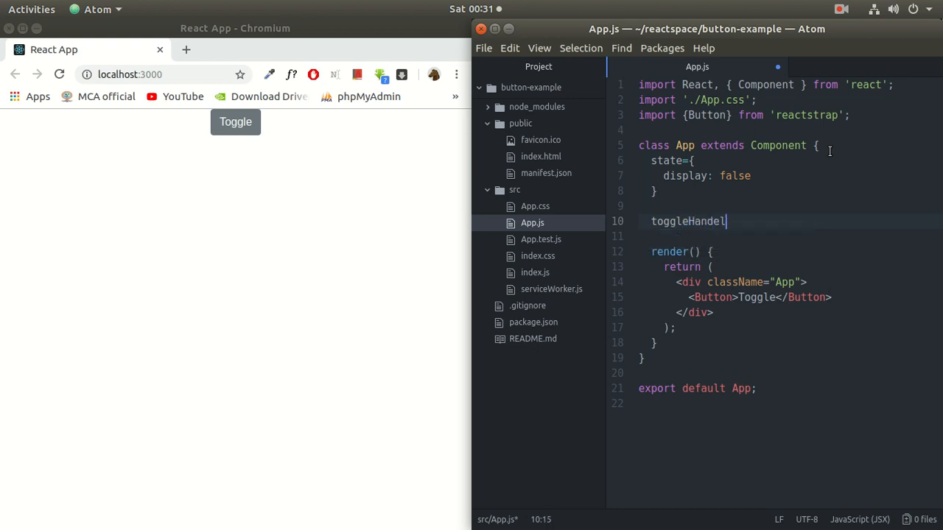
pyautogui.write('r')
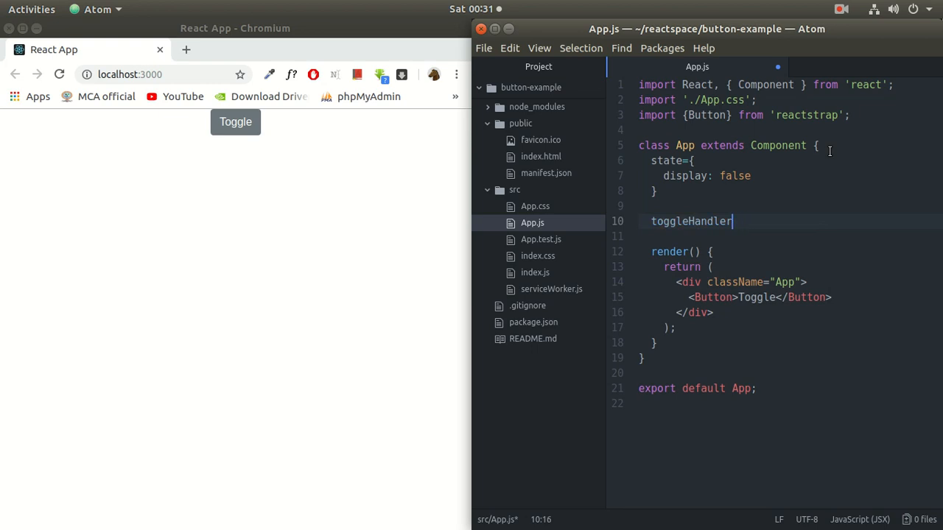
pyautogui.write('=()')
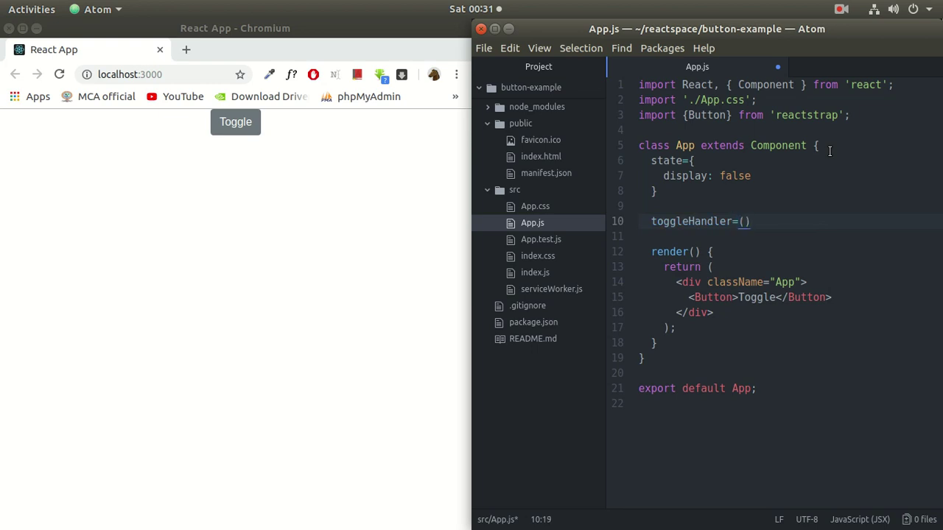
pyautogui.write('=>')
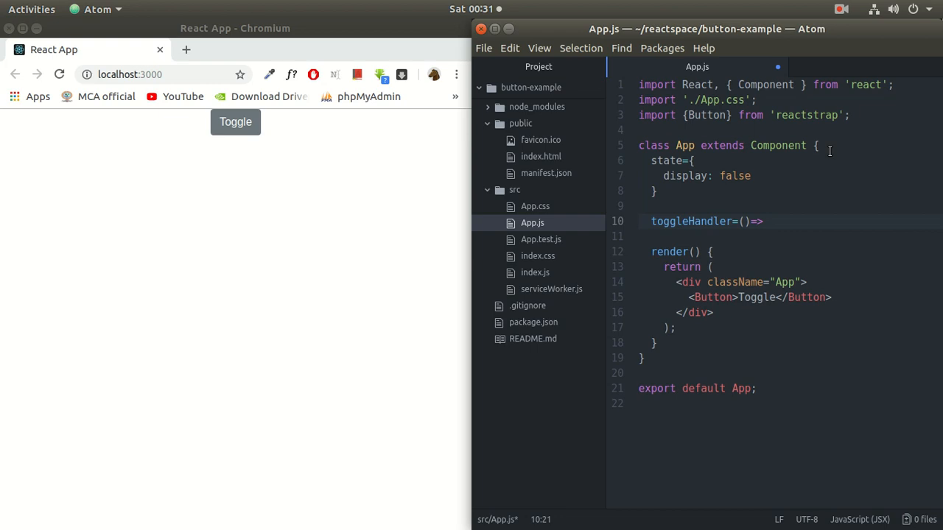
pyautogui.write('{}')
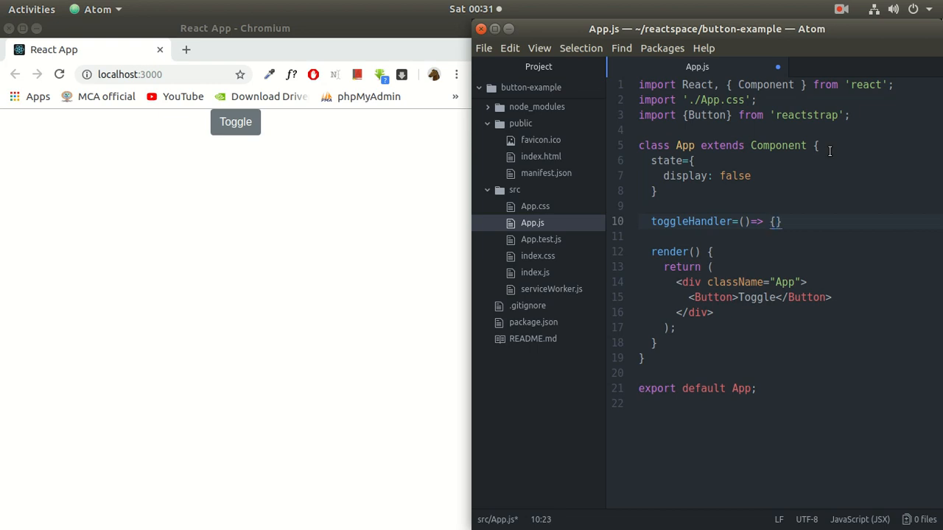
# Inside toggleHandler, set const currentStatus to this.state.display.
pyautogui.write('con')
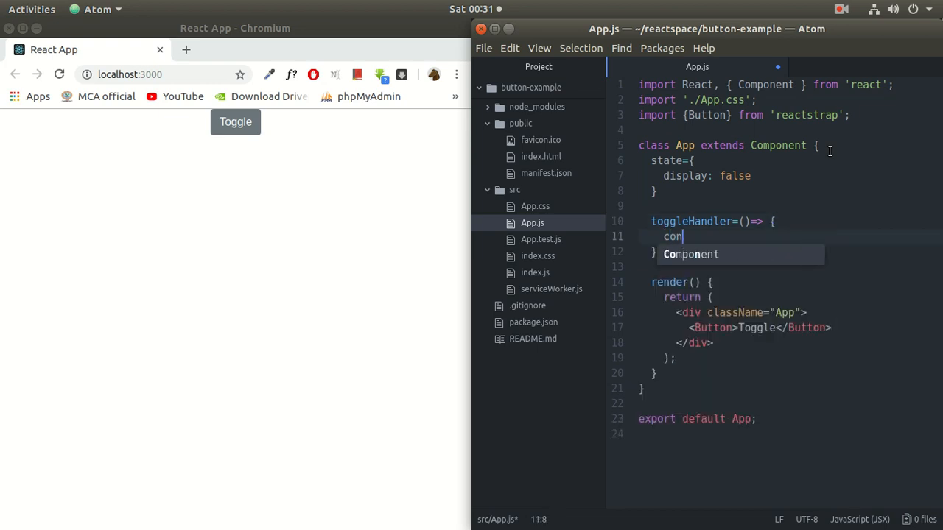
pyautogui.write('st')
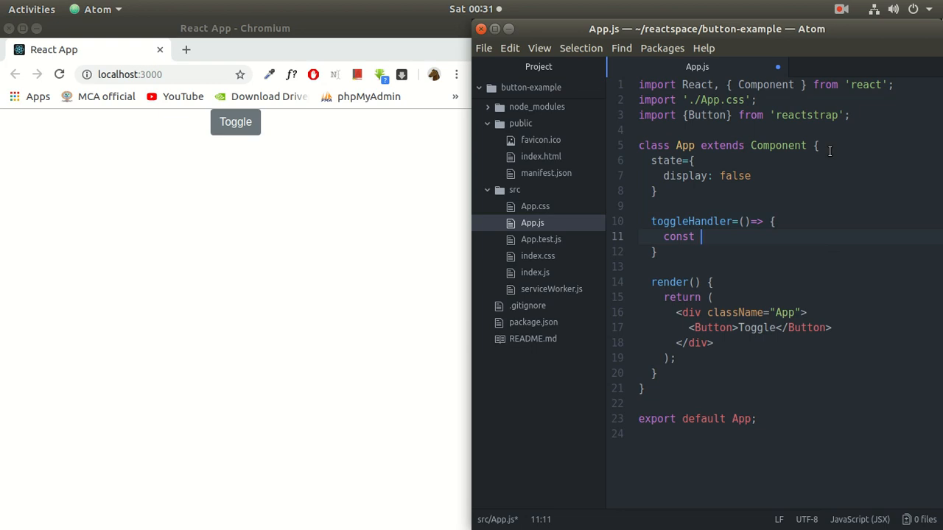
pyautogui.write('currentSta')
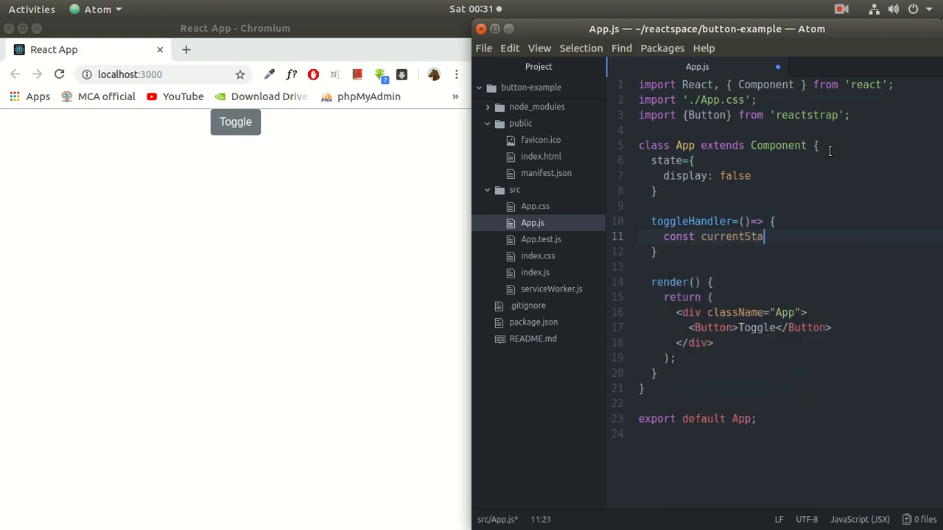
pyautogui.write('tus')
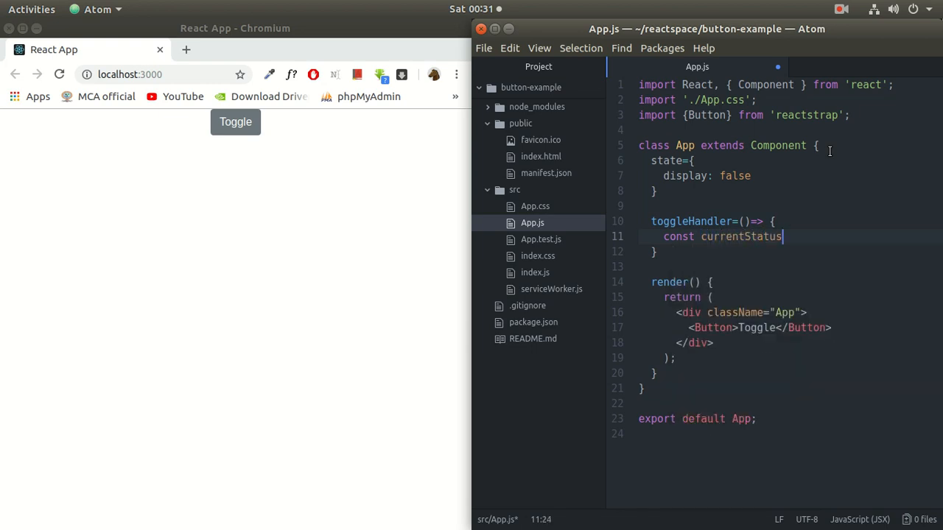
pyautogui.write('=t')
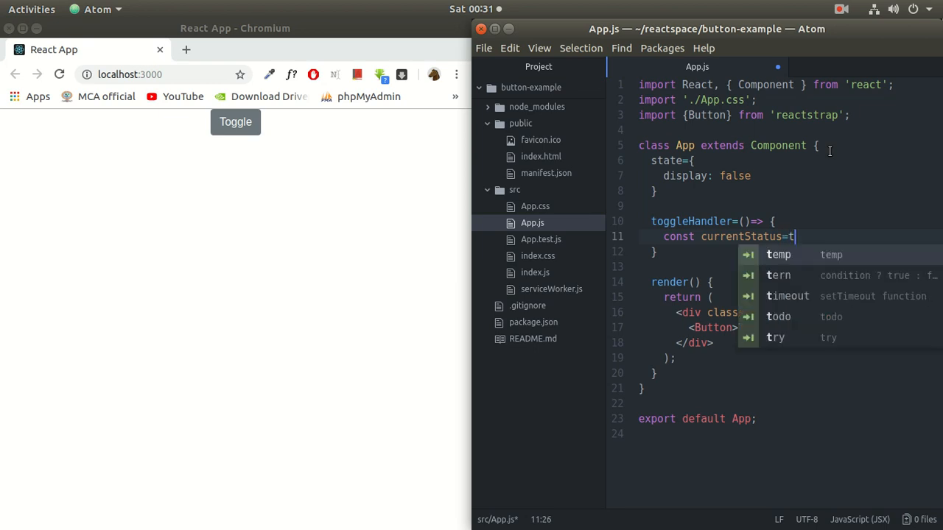
pyautogui.write('his.state.')
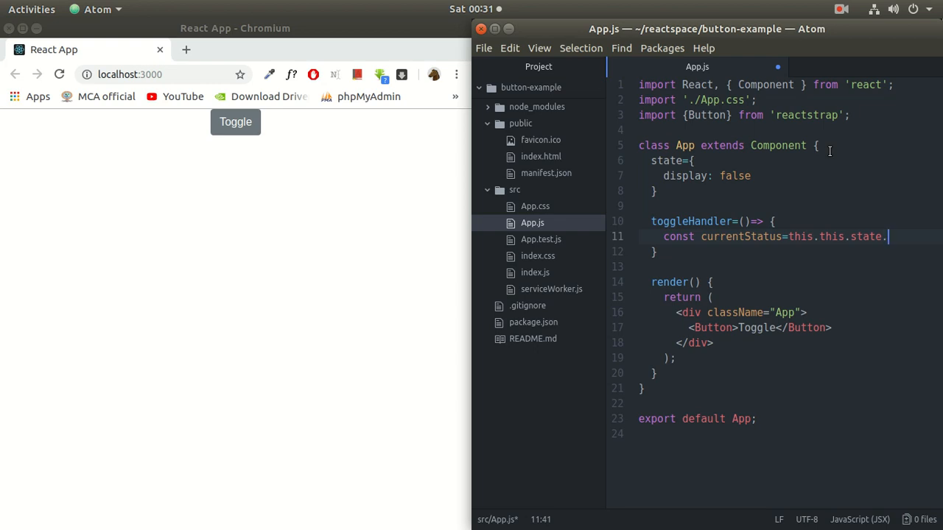
pyautogui.write('display;')
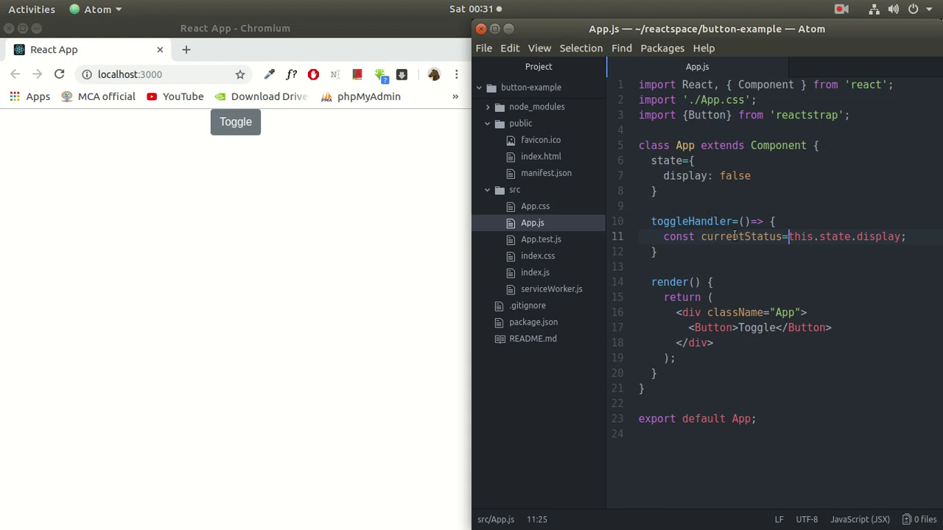
# Call this.setState({ display: !currentStatus }) on a new line in toggleHandler.
pyautogui.click(907, 236)
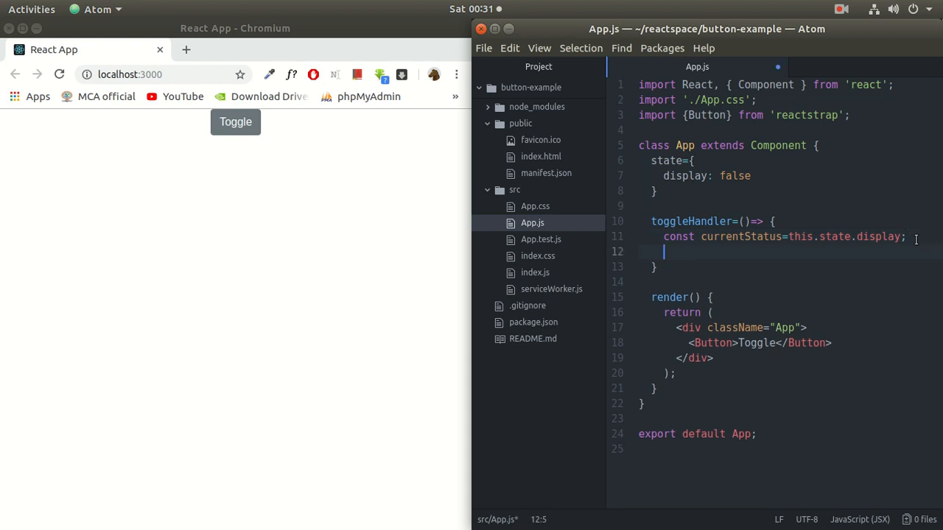
pyautogui.write('this.')
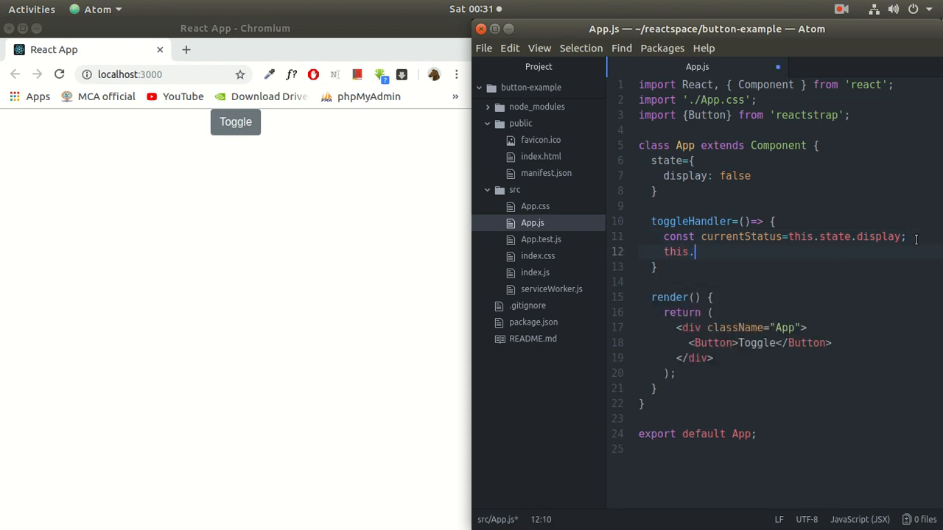
pyautogui.write('setStae')
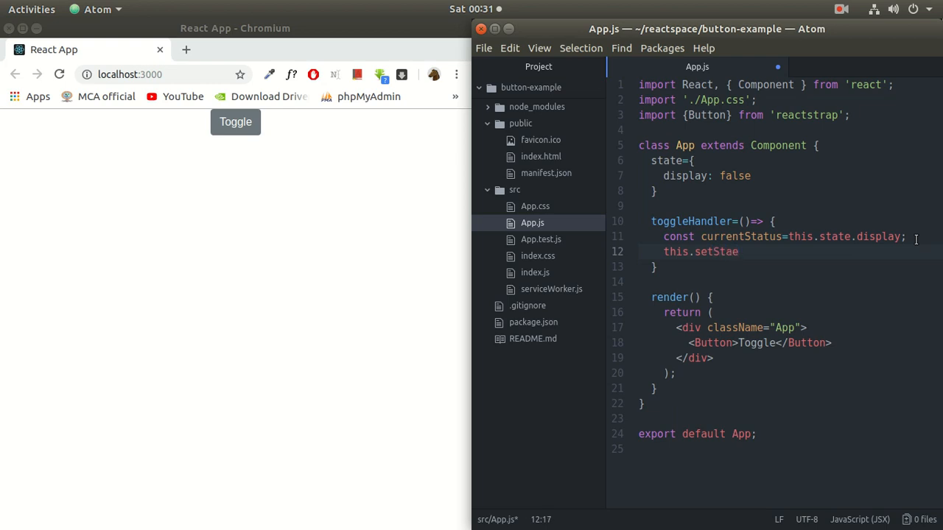
pyautogui.write('te')
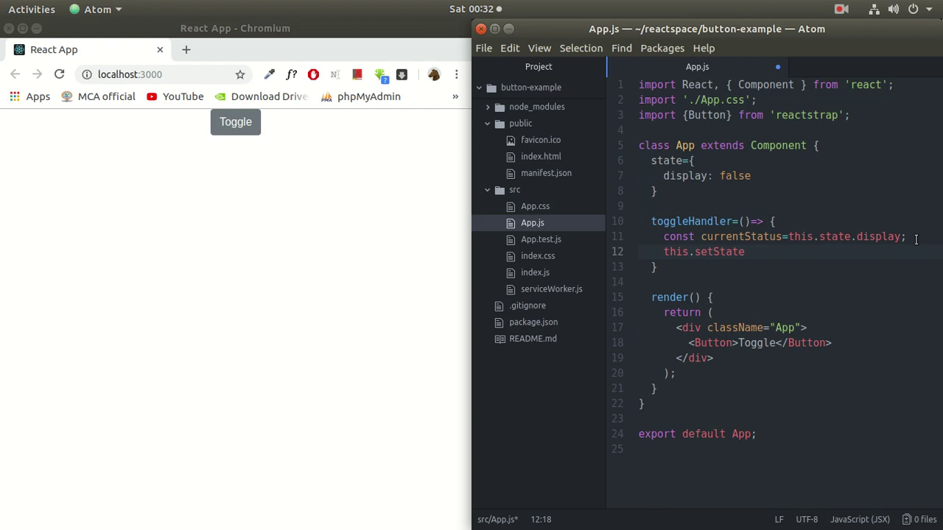
pyautogui.write('({')
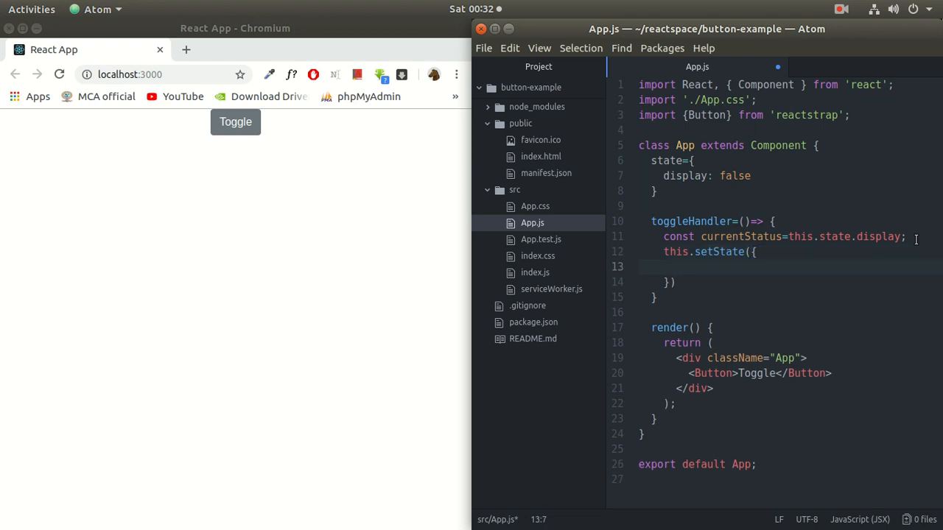
pyautogui.write('display')
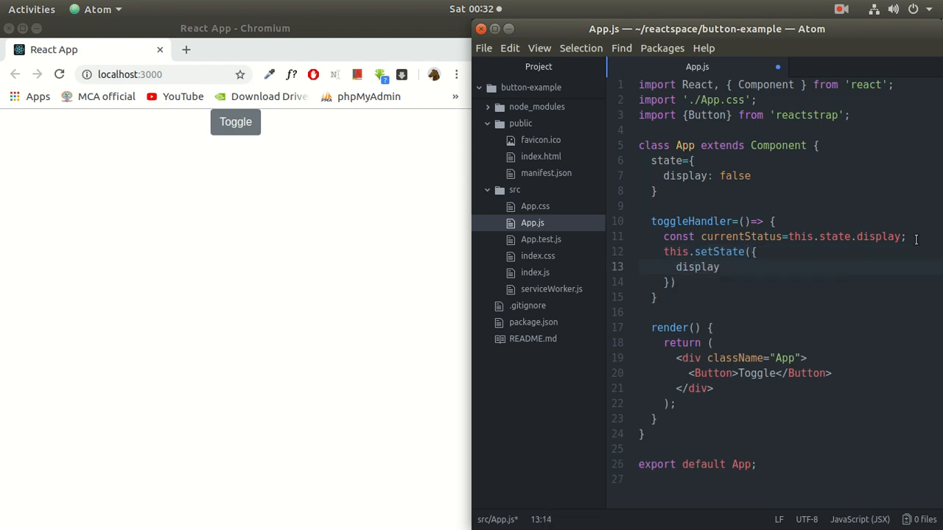
pyautogui.write(':')
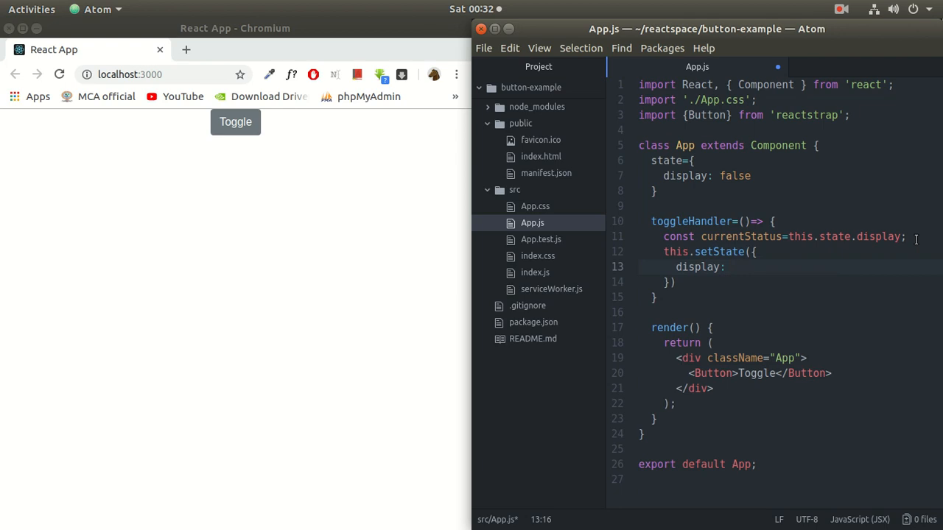
pyautogui.write('!c')
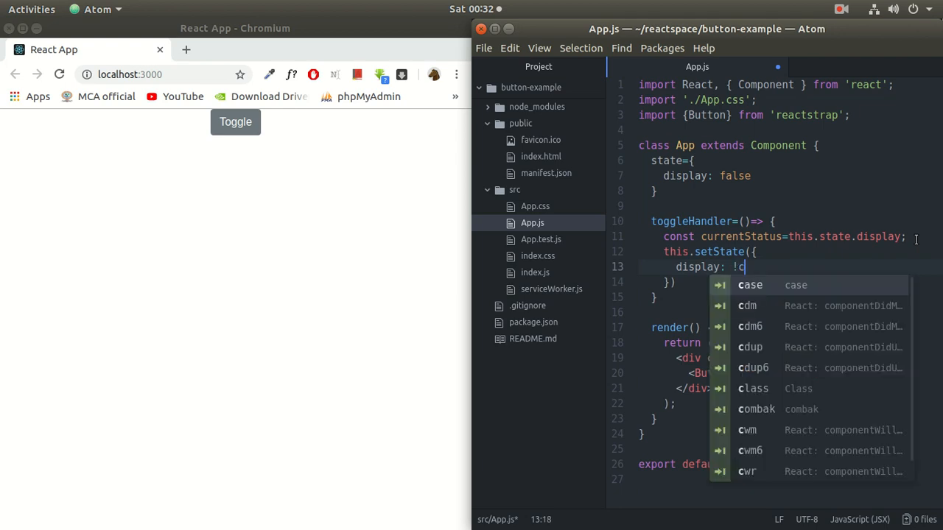
pyautogui.write('urrentStatus')
pyautogui.click(776, 373)
pyautogui.write(' onCli')
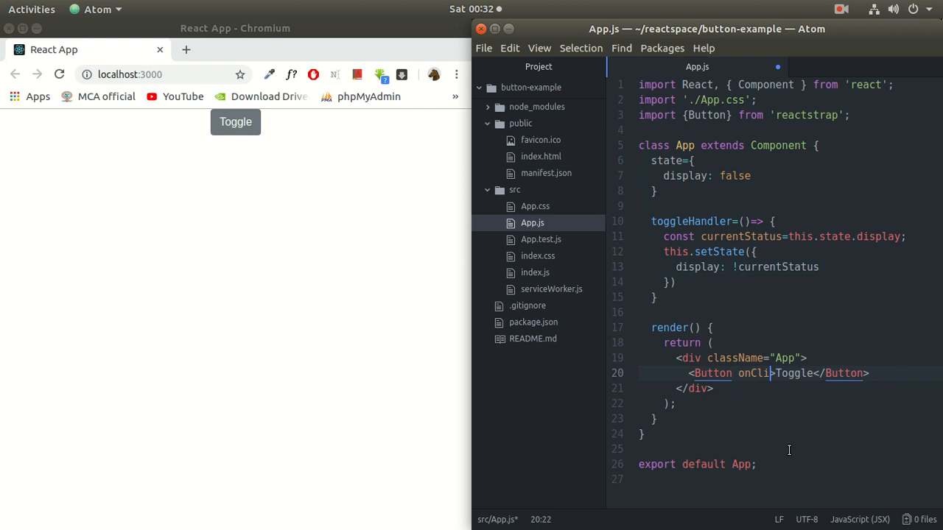
# Add onClick={this.toggleHandler} to the Toggle button and make room at the start of render.
pyautogui.write('ck=')
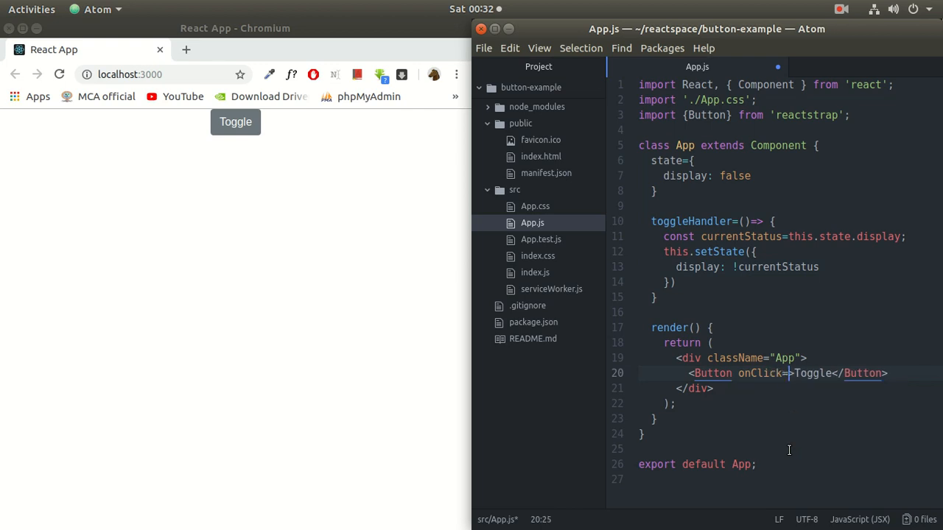
pyautogui.write('{th}')
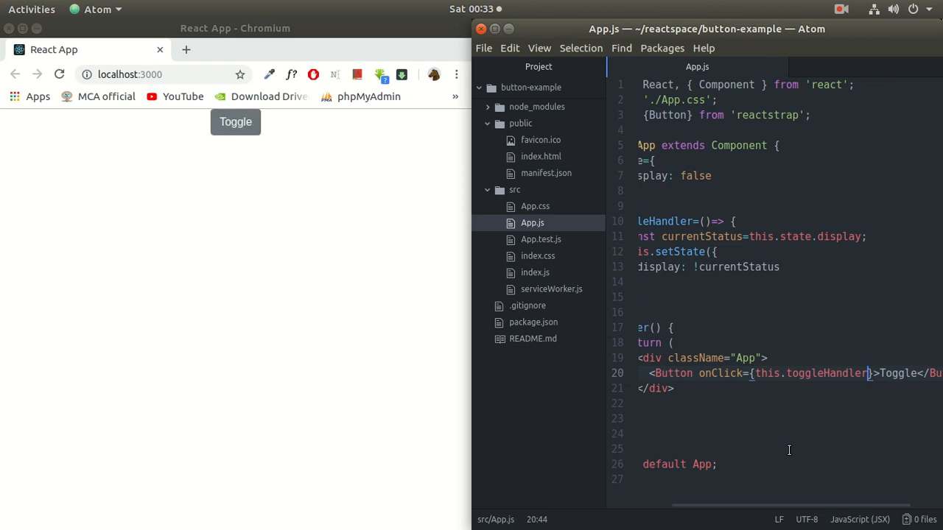
pyautogui.write('()')
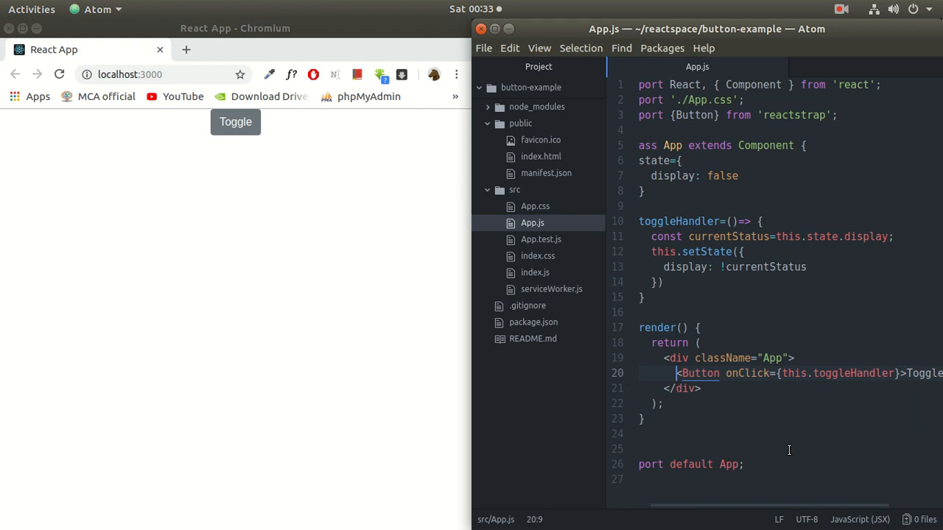
pyautogui.press('Right')
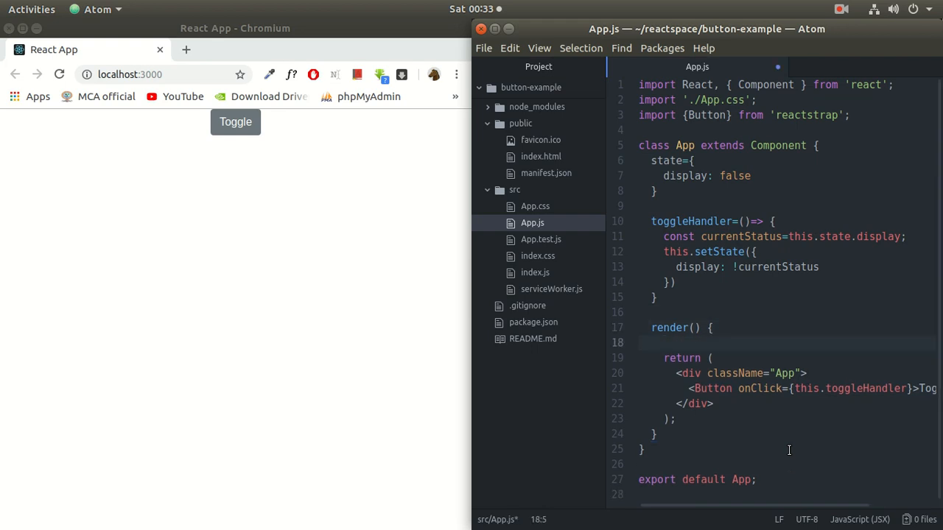
# Declare let content=null; at the start of render().
pyautogui.write('let con')
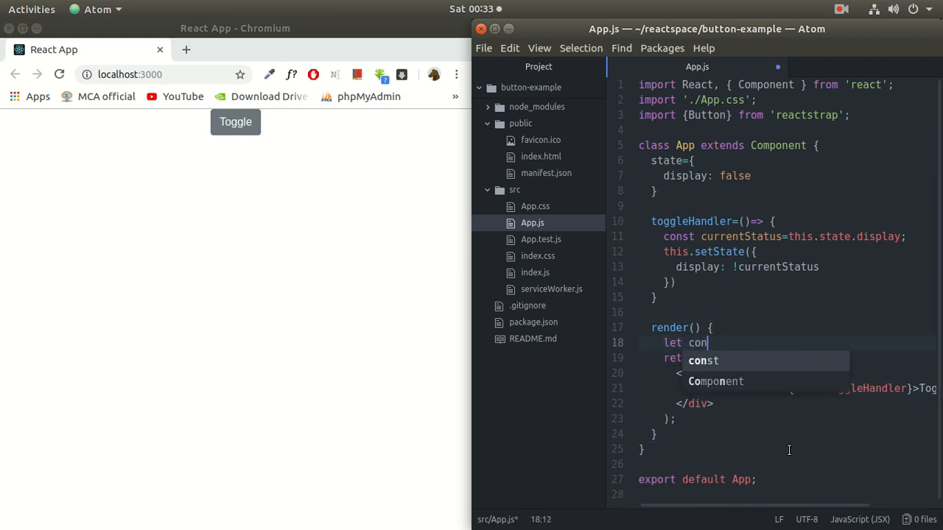
pyautogui.write('tent')
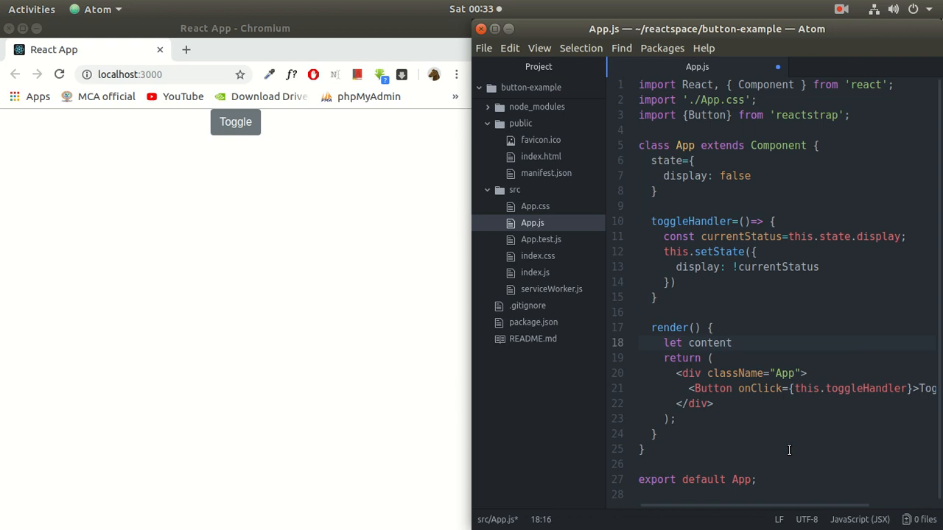
pyautogui.write('=')
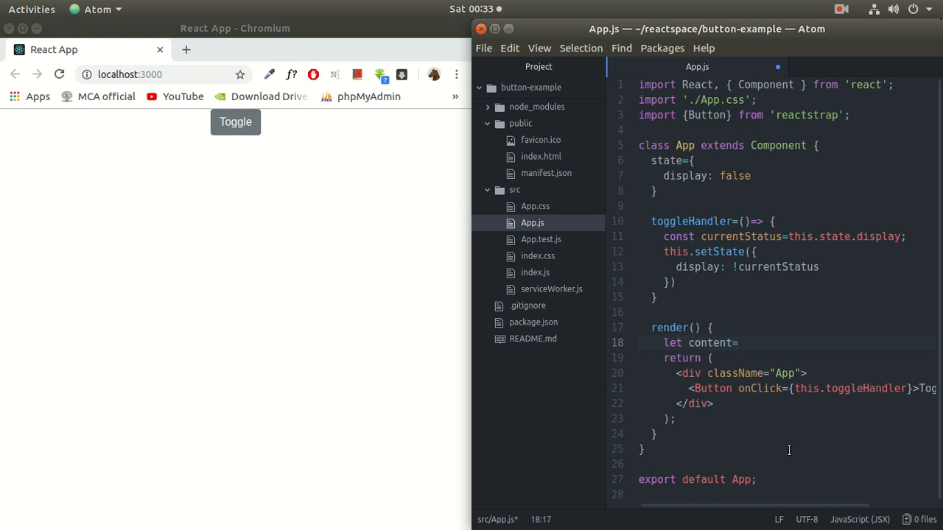
pyautogui.write('nul')
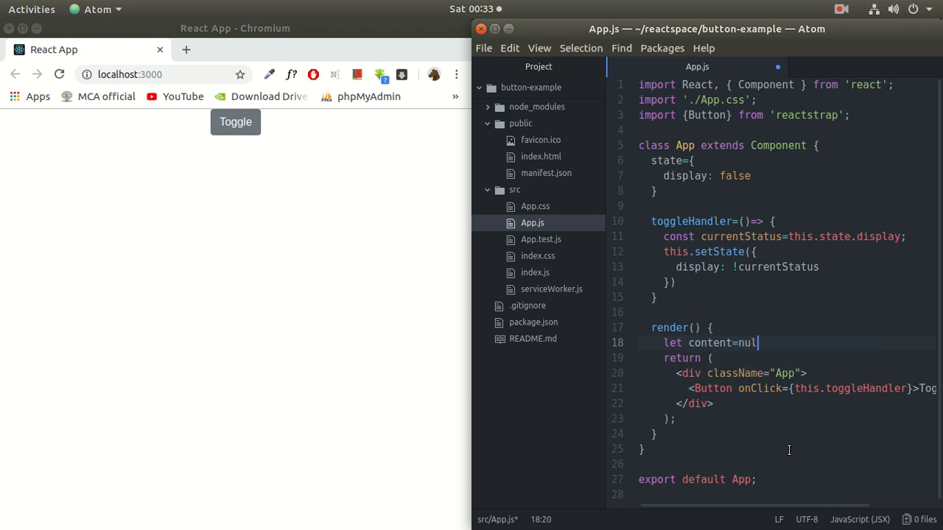
pyautogui.write('l;')
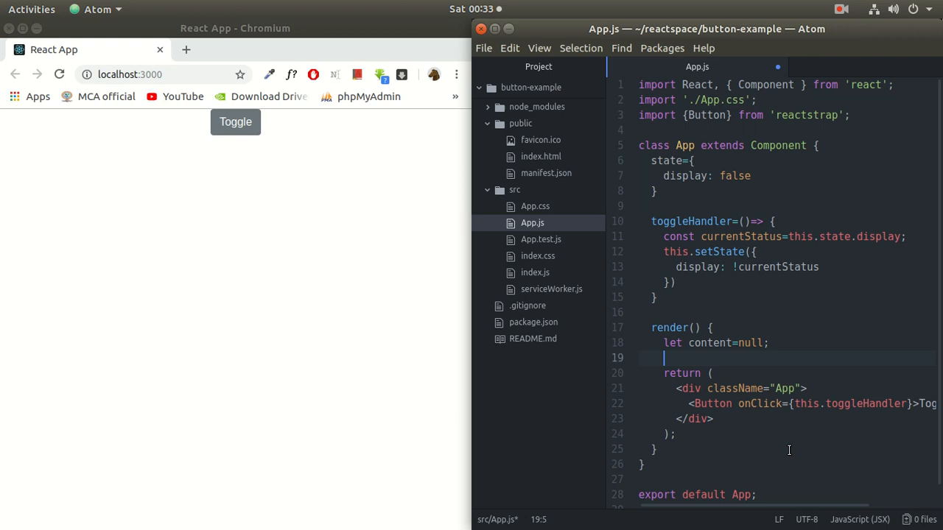
# Add an if(this.state.display) block that assigns content.
pyautogui.write('if(')
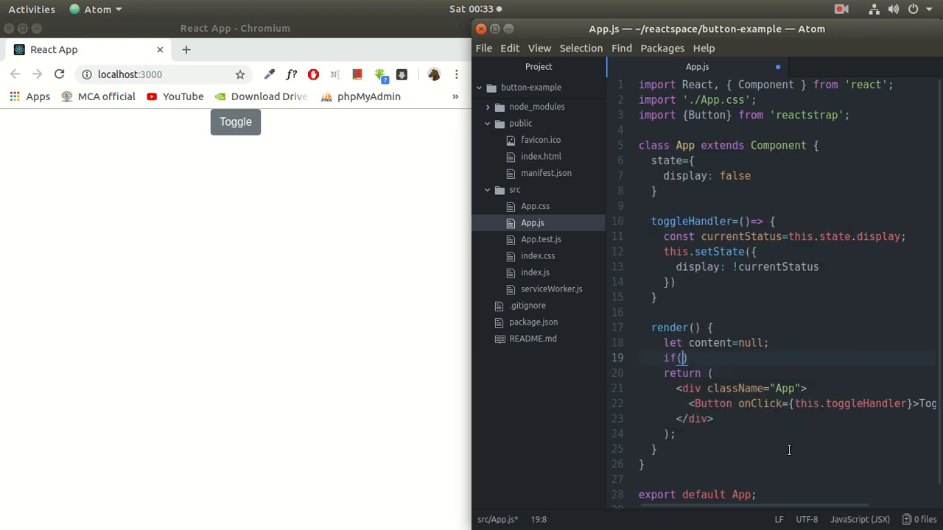
pyautogui.write('this.')
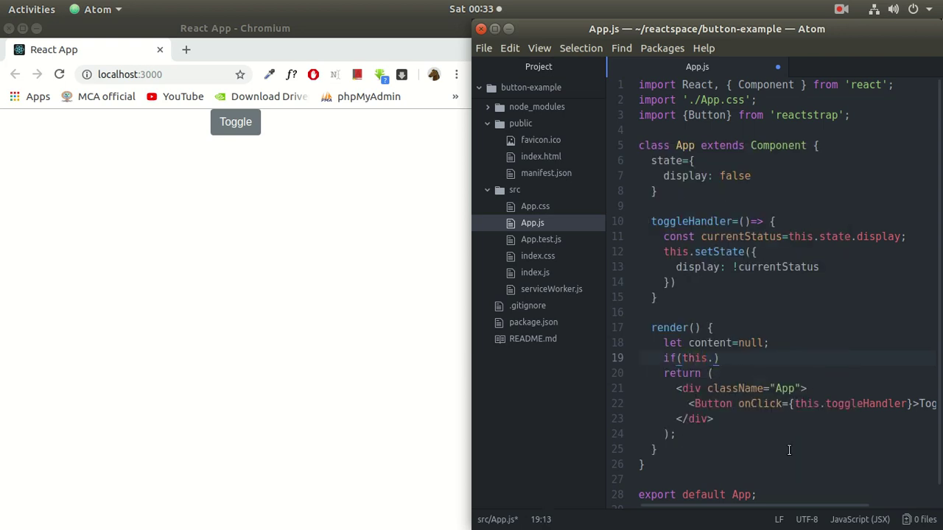
pyautogui.write('this.state.')
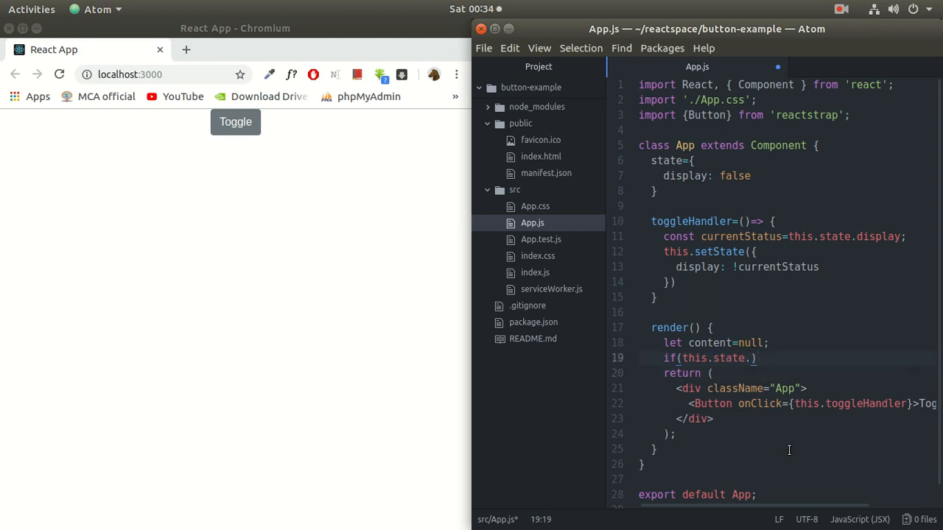
pyautogui.write('display')
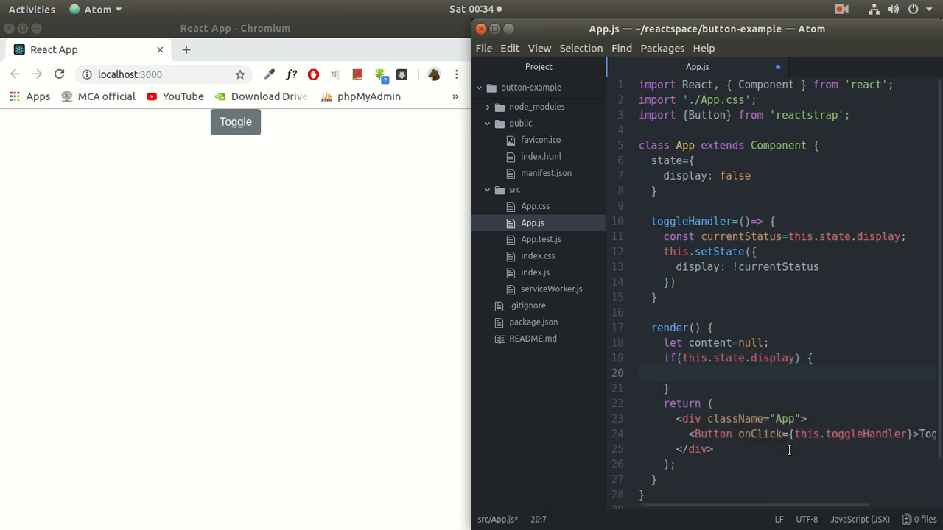
pyautogui.write('content={')
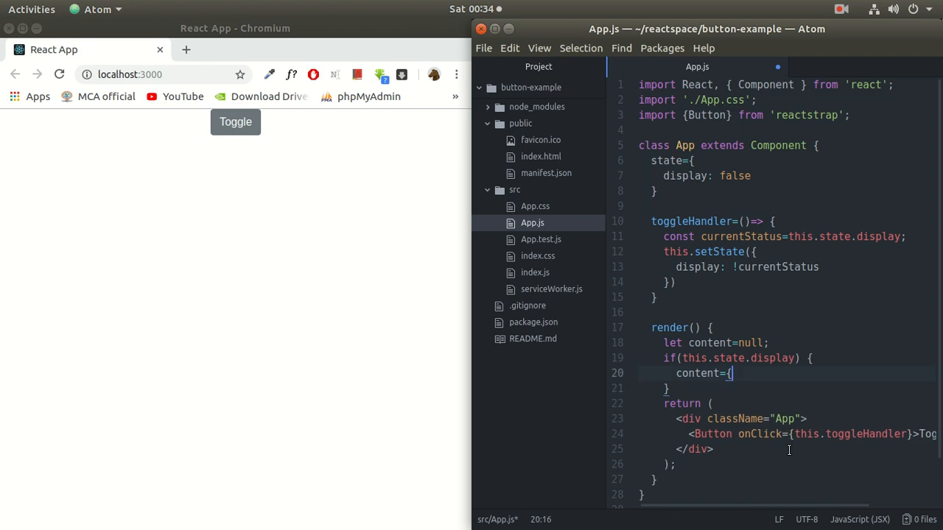
# Set content to an <h2>Hello world!</h2> heading inside the if block.
pyautogui.write('<p')
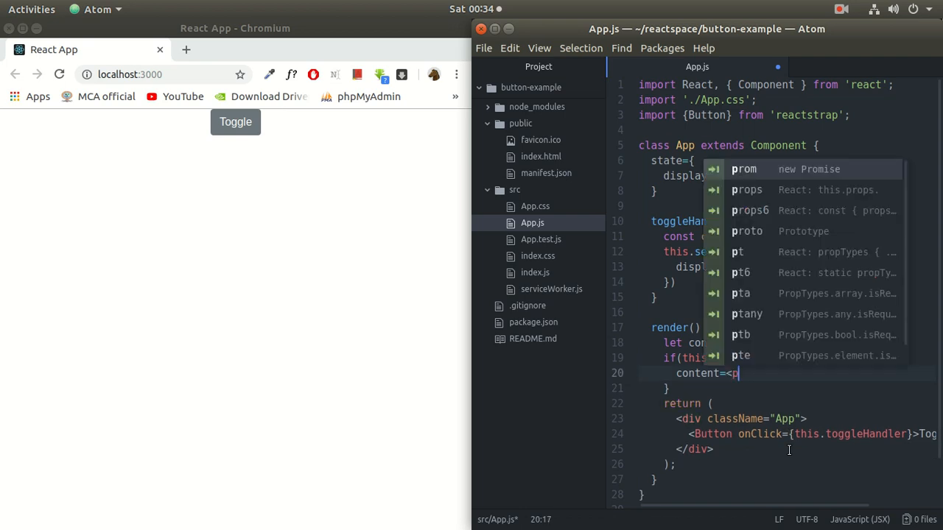
pyautogui.press('Escape')
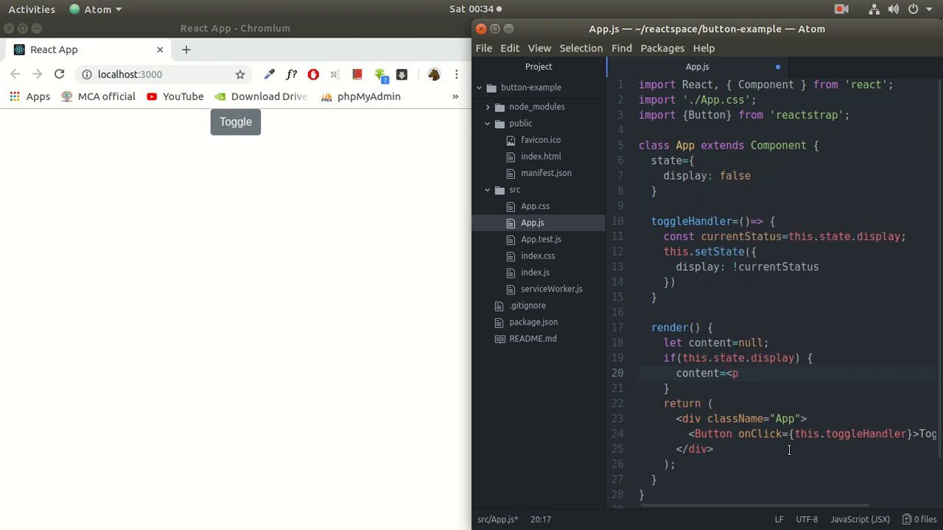
pyautogui.write('h')
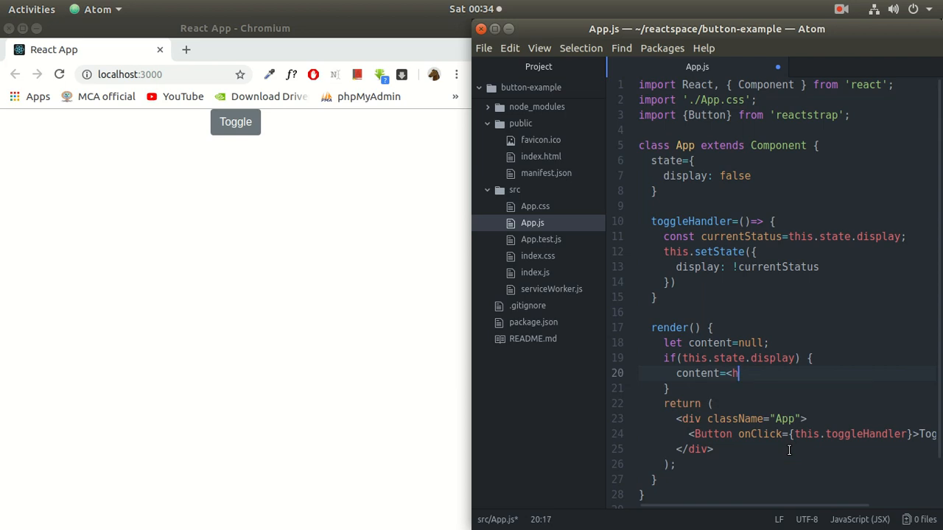
pyautogui.write('2></h2>')
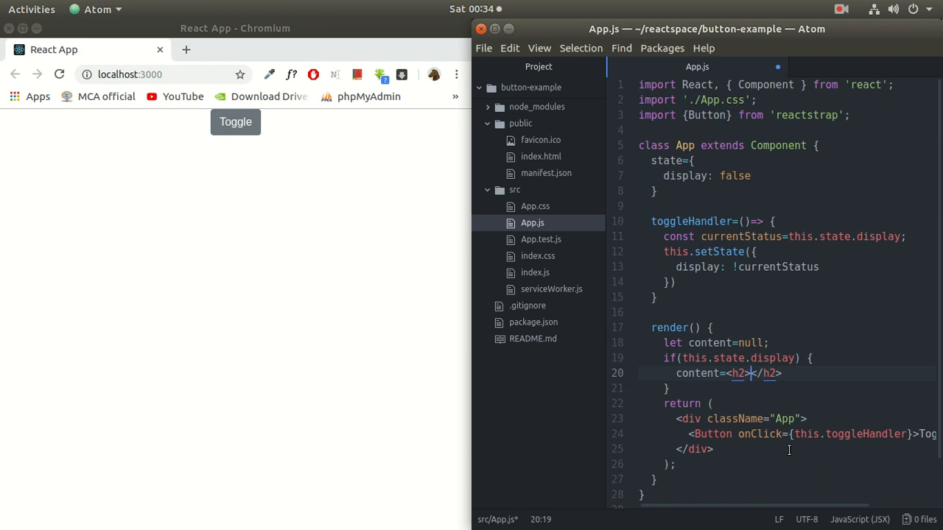
pyautogui.write('He')
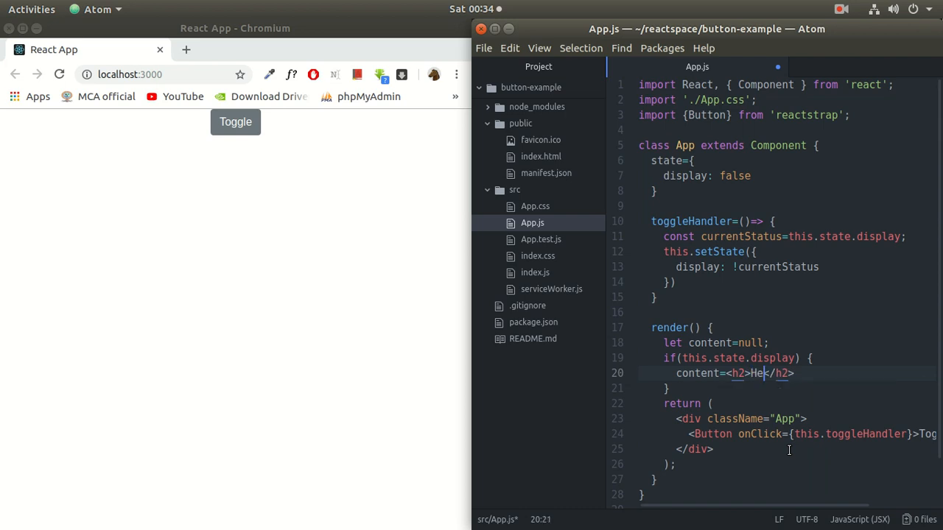
pyautogui.write('llo')
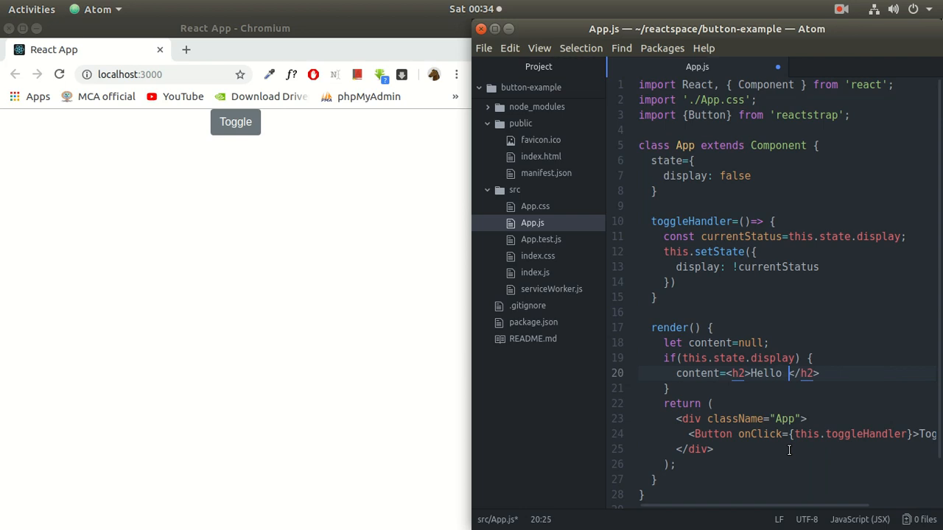
pyautogui.write('world!')
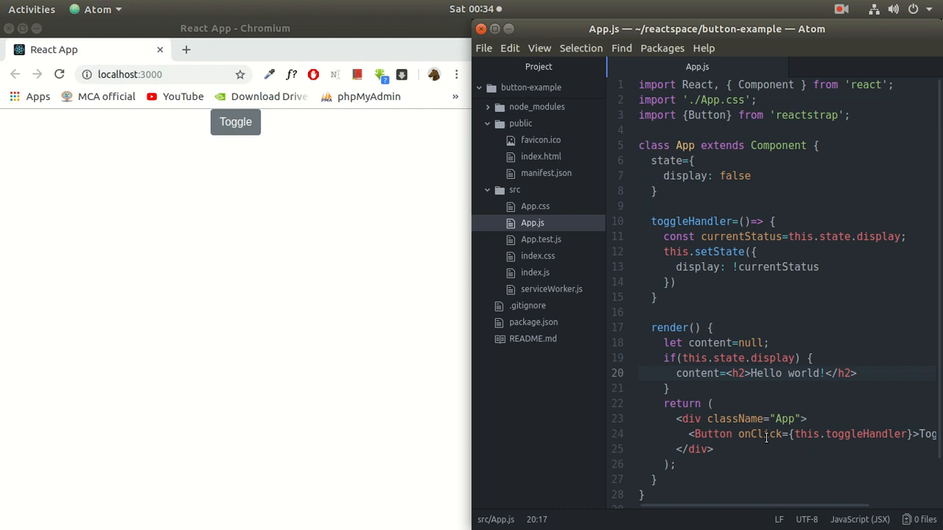
# Render {content} inside the App div below the Toggle button.
pyautogui.click(737, 433)
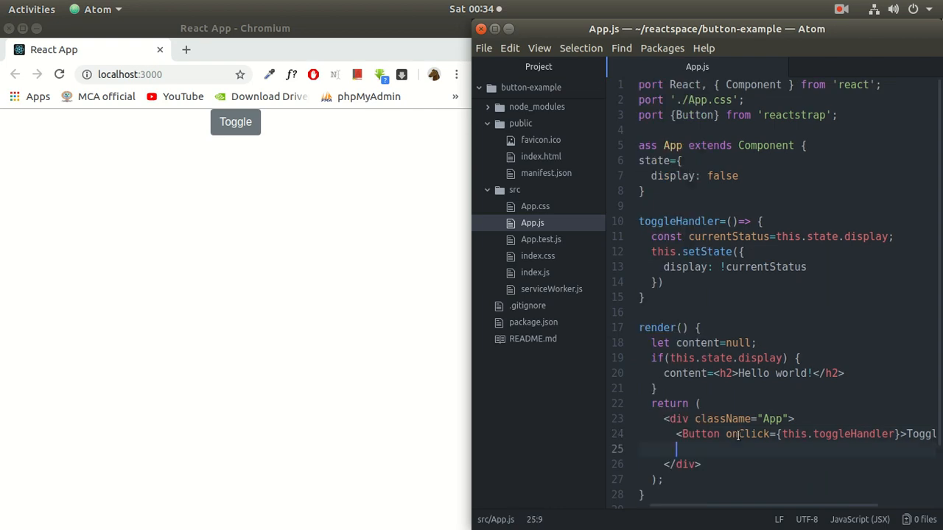
pyautogui.write('{}')
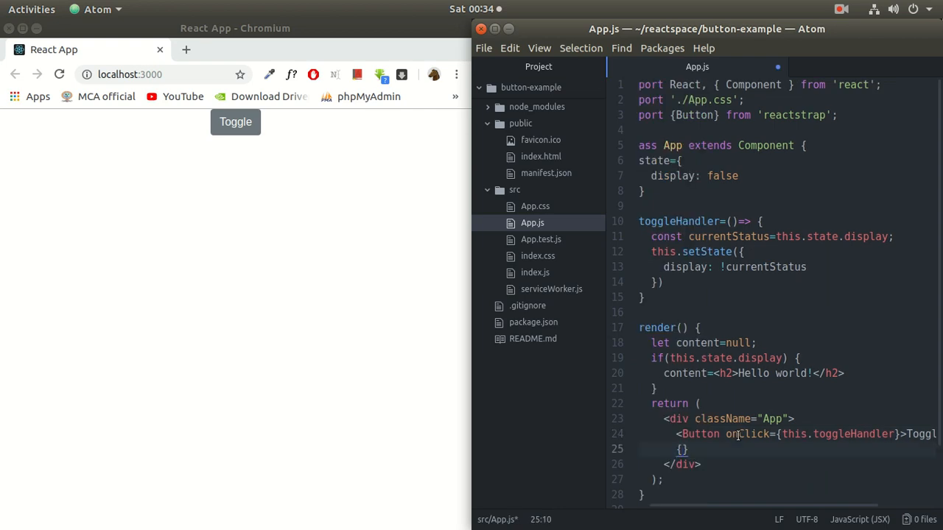
pyautogui.write('content')
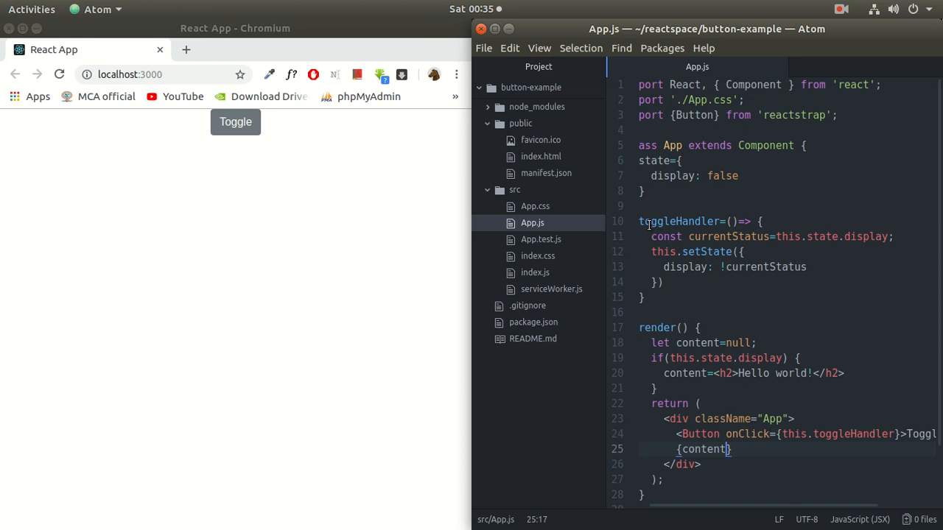
pyautogui.moveTo(690, 191)
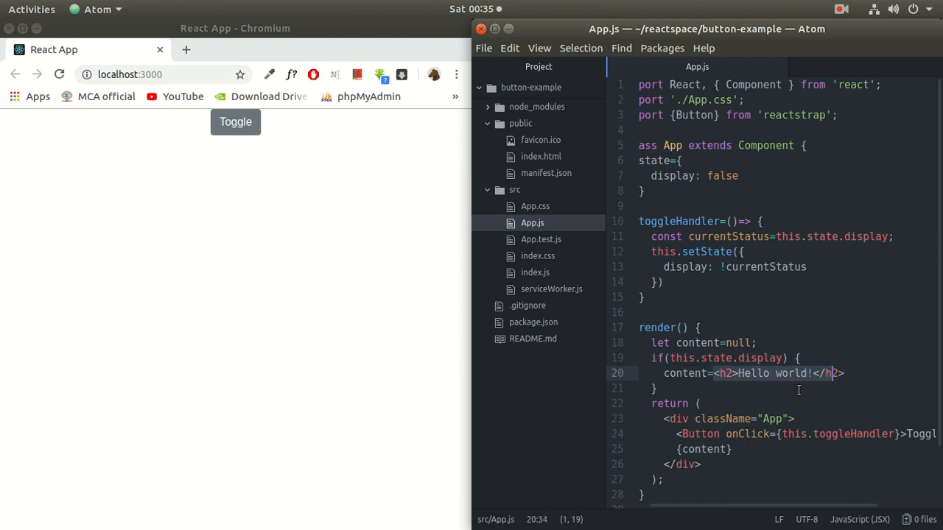
pyautogui.click(701, 457)
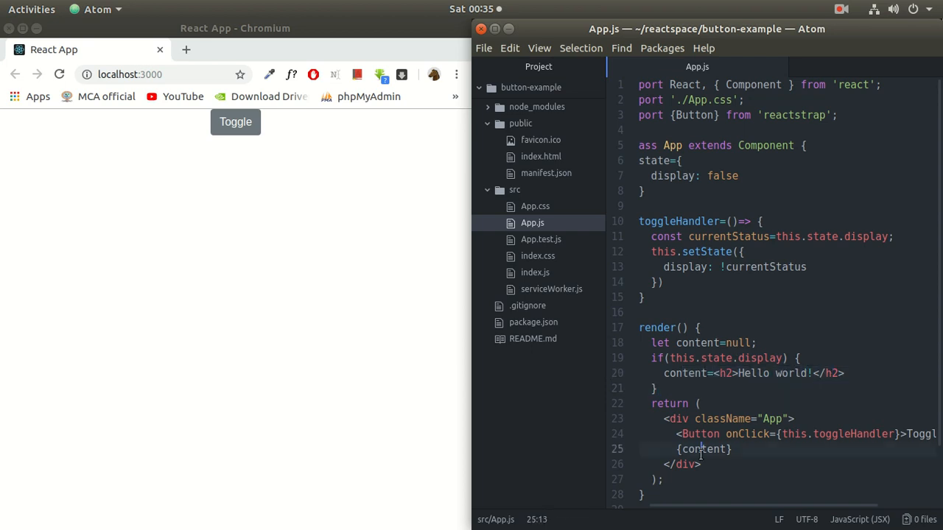
pyautogui.click(236, 122)
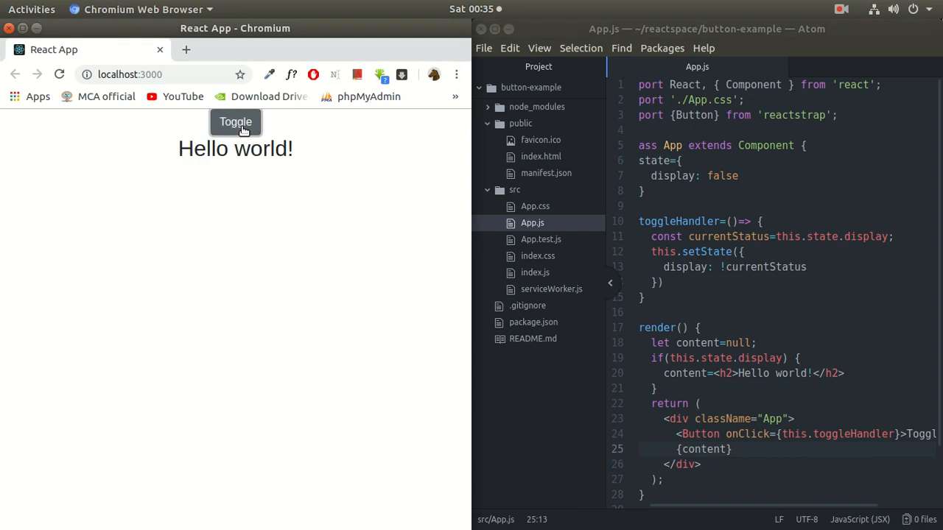
pyautogui.click(235, 122)
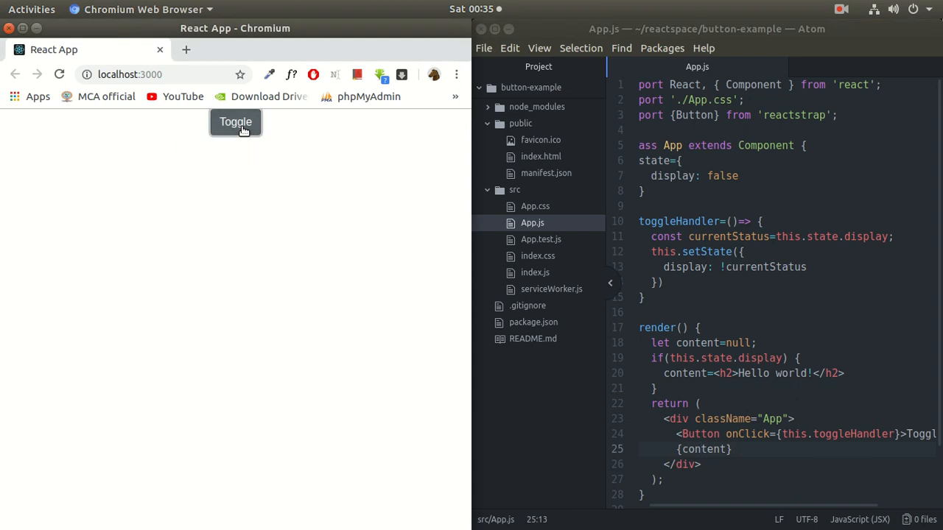
pyautogui.click(235, 121)
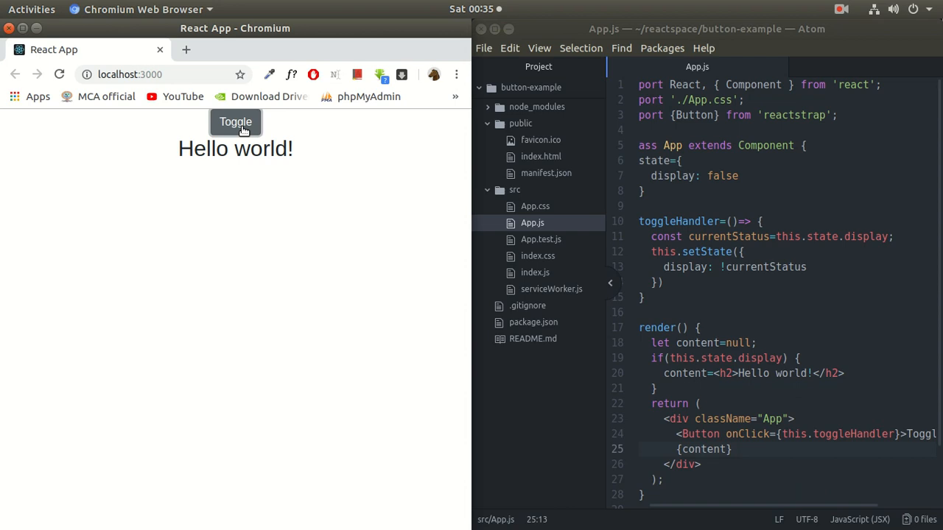
pyautogui.click(235, 121)
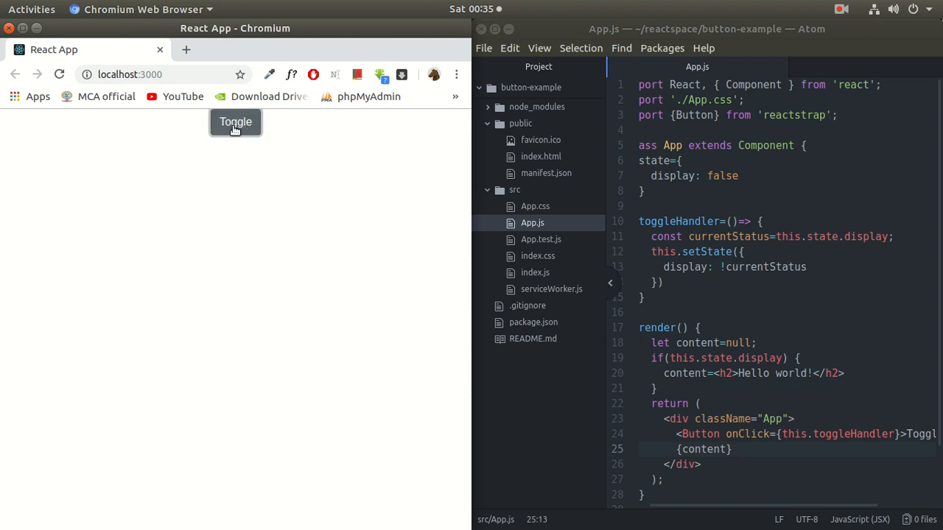
pyautogui.click(235, 121)
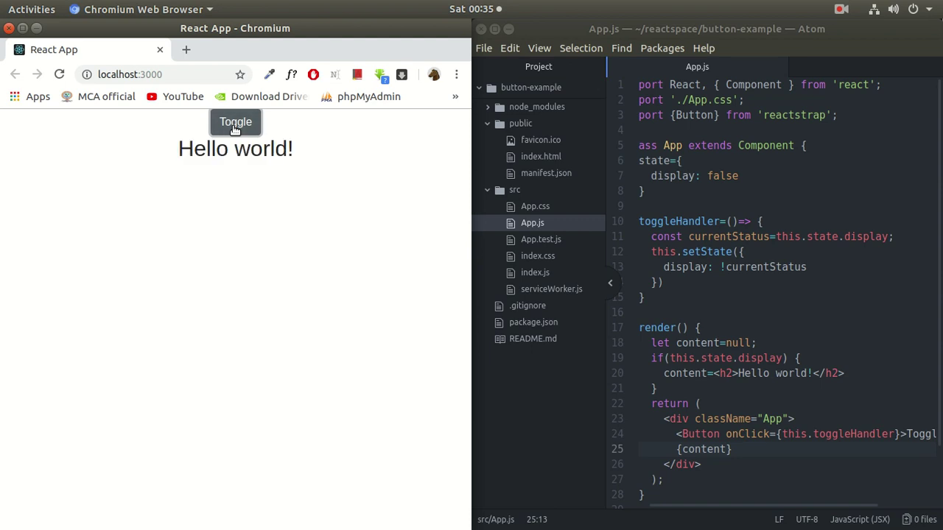
pyautogui.click(236, 121)
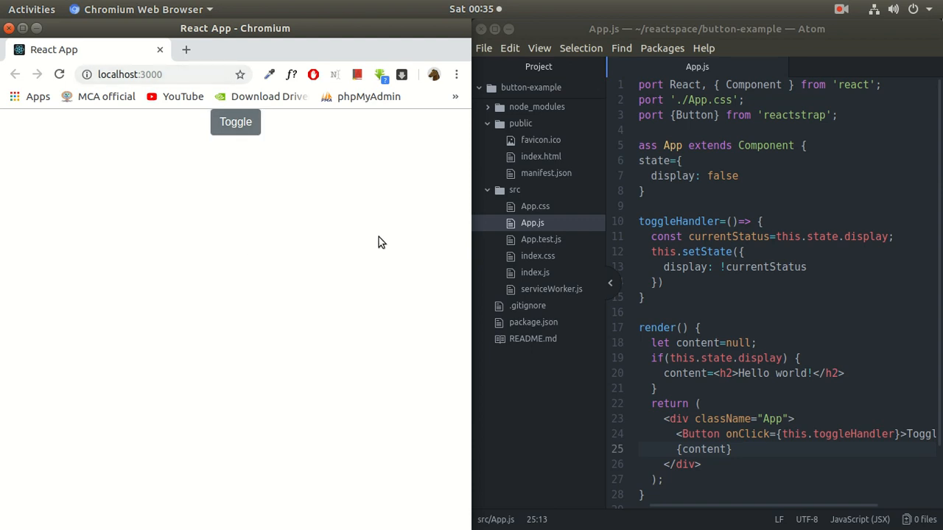